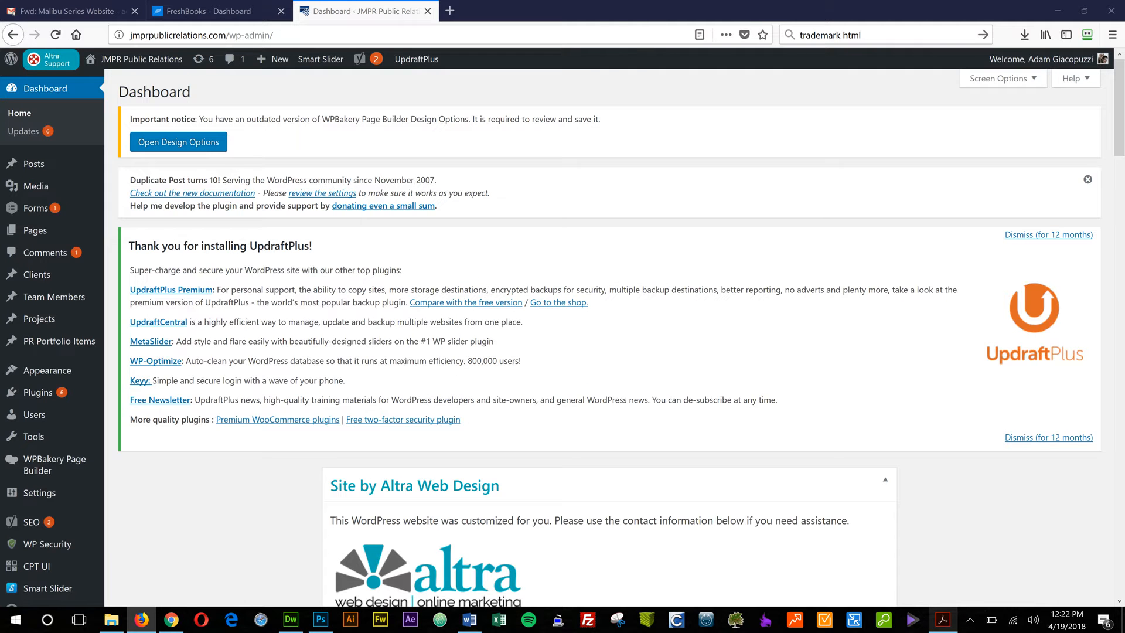
{"action": "mouse_move", "coordinate": [33, 163]}
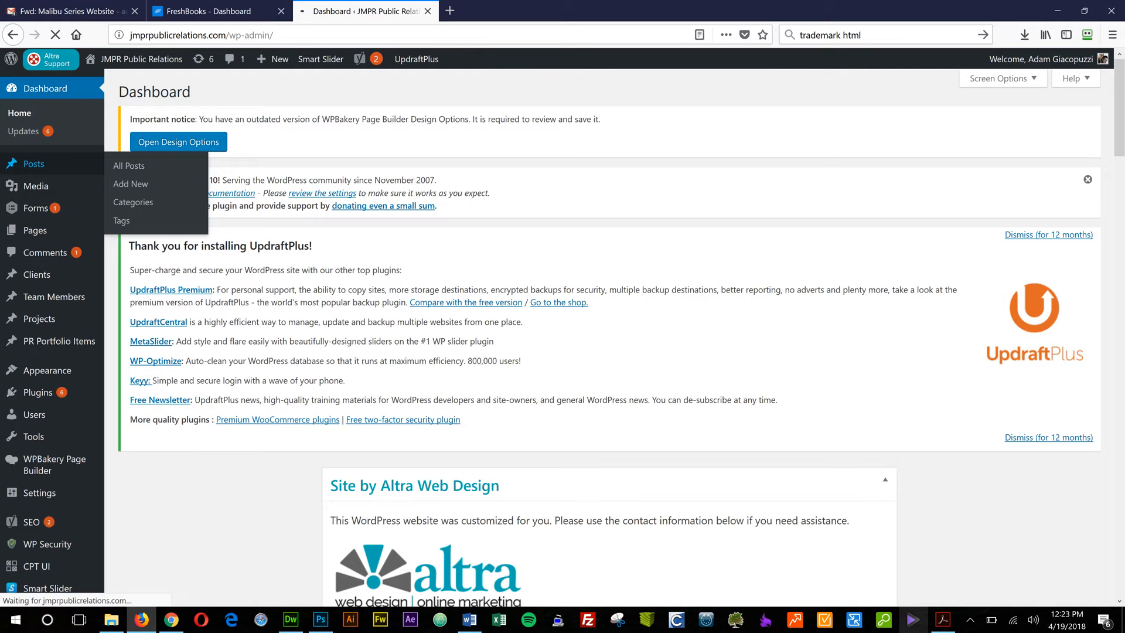
- Open the Posts list from the admin sidebar and start a new post
{"action": "left_click", "coordinate": [129, 165]}
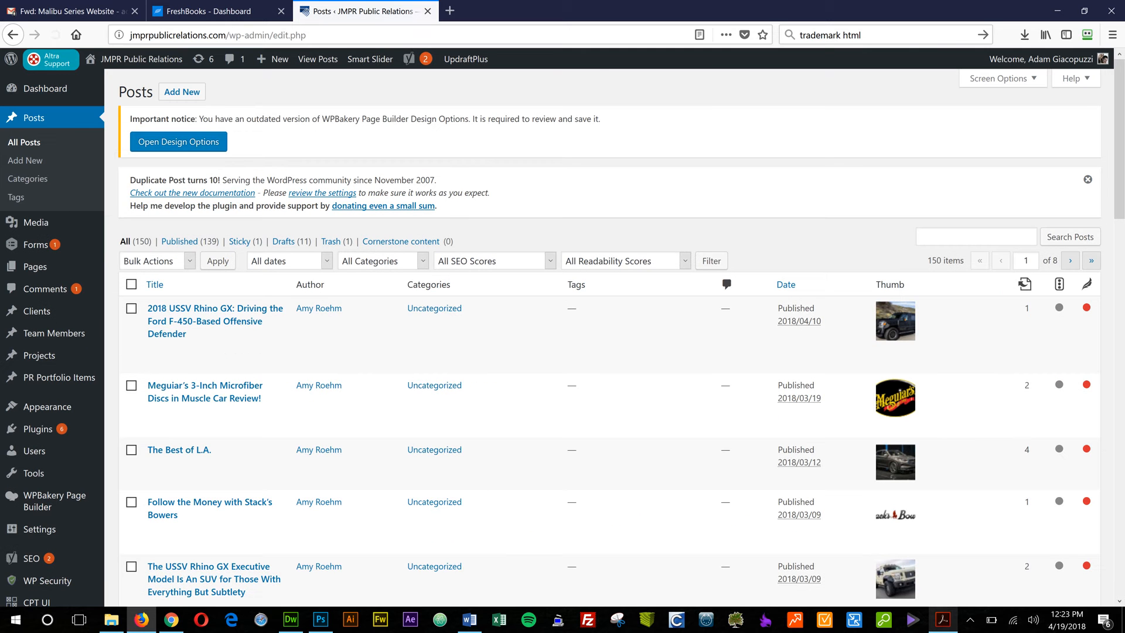
{"action": "mouse_move", "coordinate": [209, 320]}
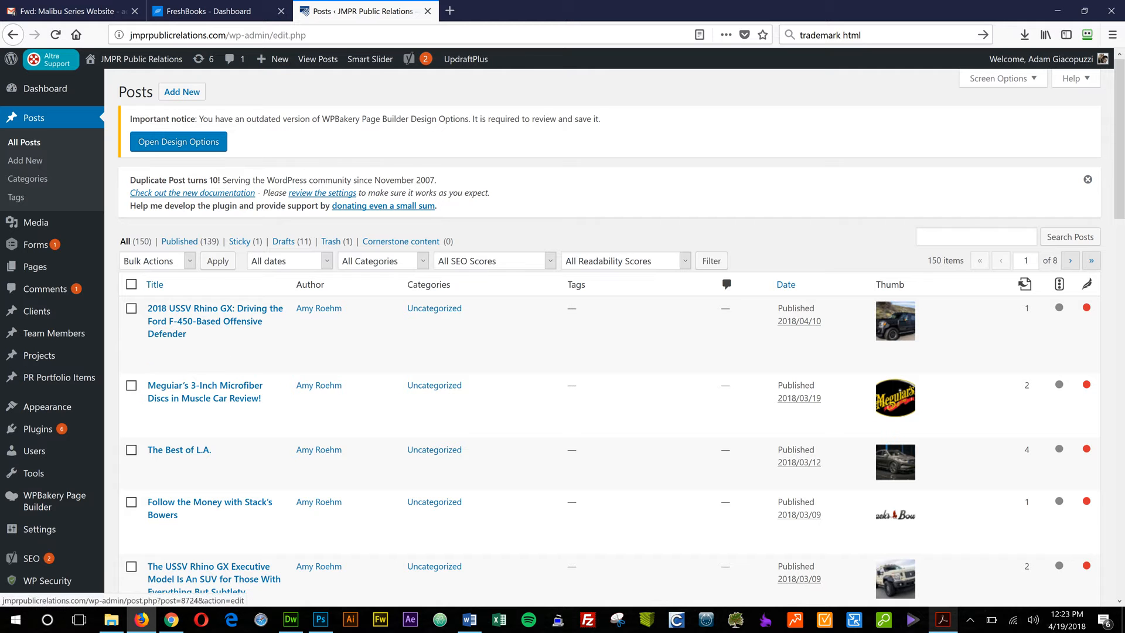
{"action": "left_click", "coordinate": [182, 92]}
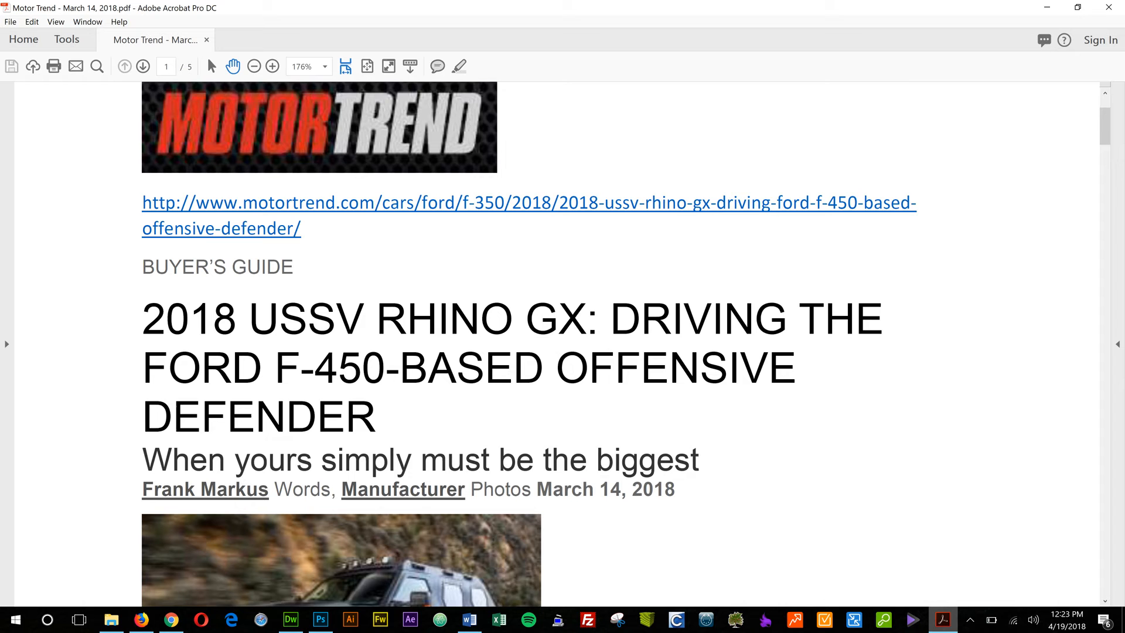
- Scroll the Motor Trend PDF and select the Rhino GX article headline
{"action": "scroll", "scroll_direction": "down", "scroll_amount": 3}
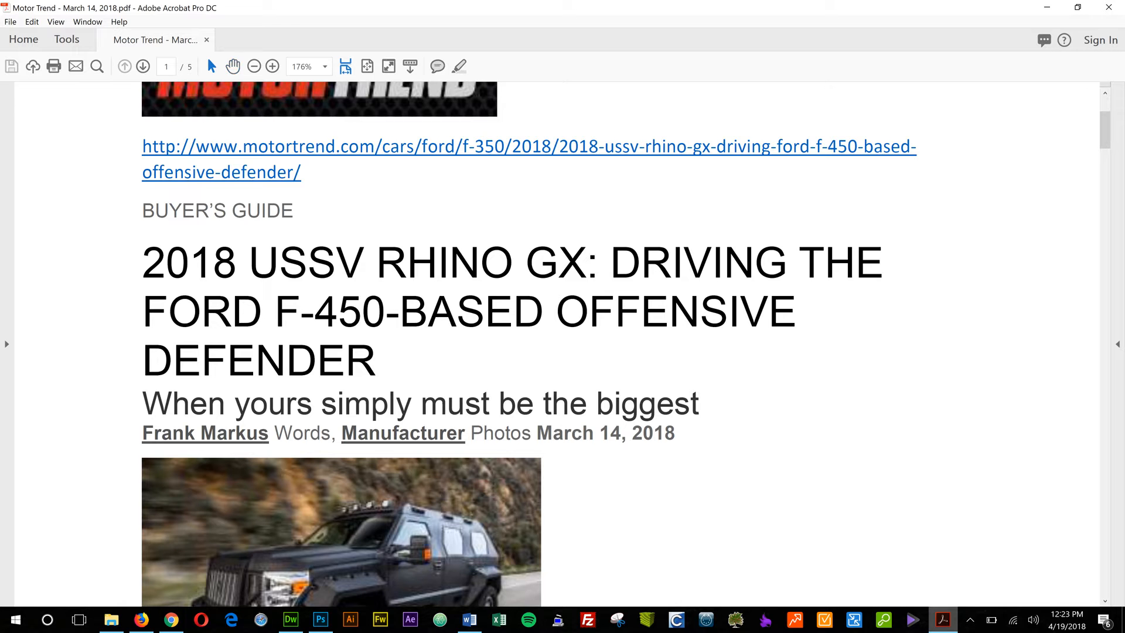
{"action": "left_click_drag", "start_coordinate": [141, 262], "coordinate": [457, 314]}
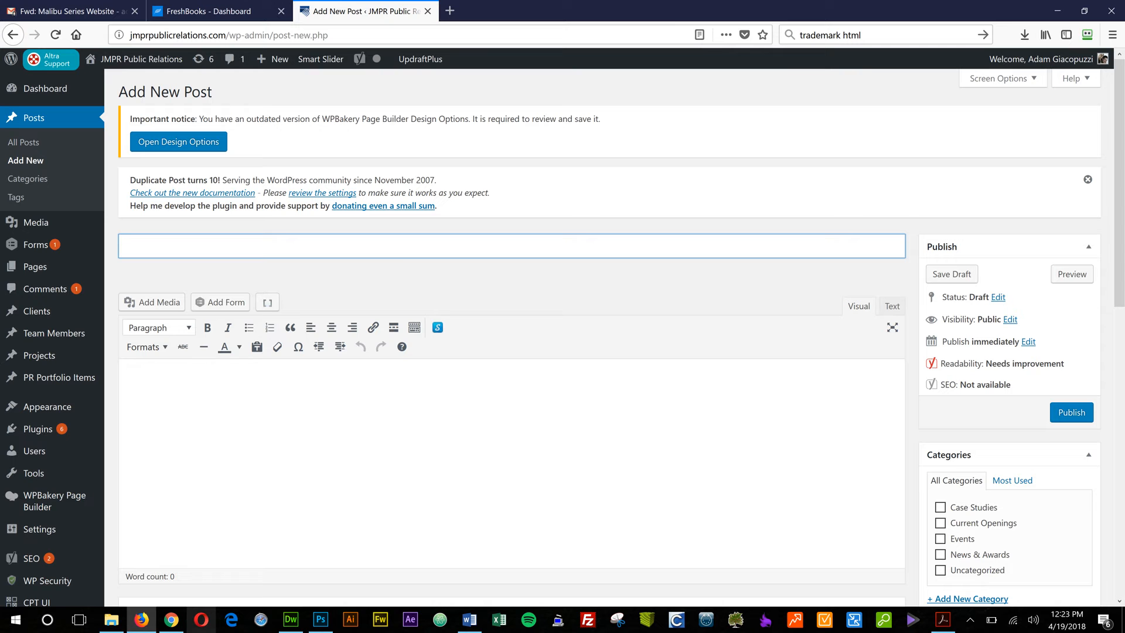
- Title the post '2018 USSV RHINO GX: DRIVING THE FORD F-450-BASED OFFENSIVE DEFENDER'
{"action": "left_click", "coordinate": [510, 245]}
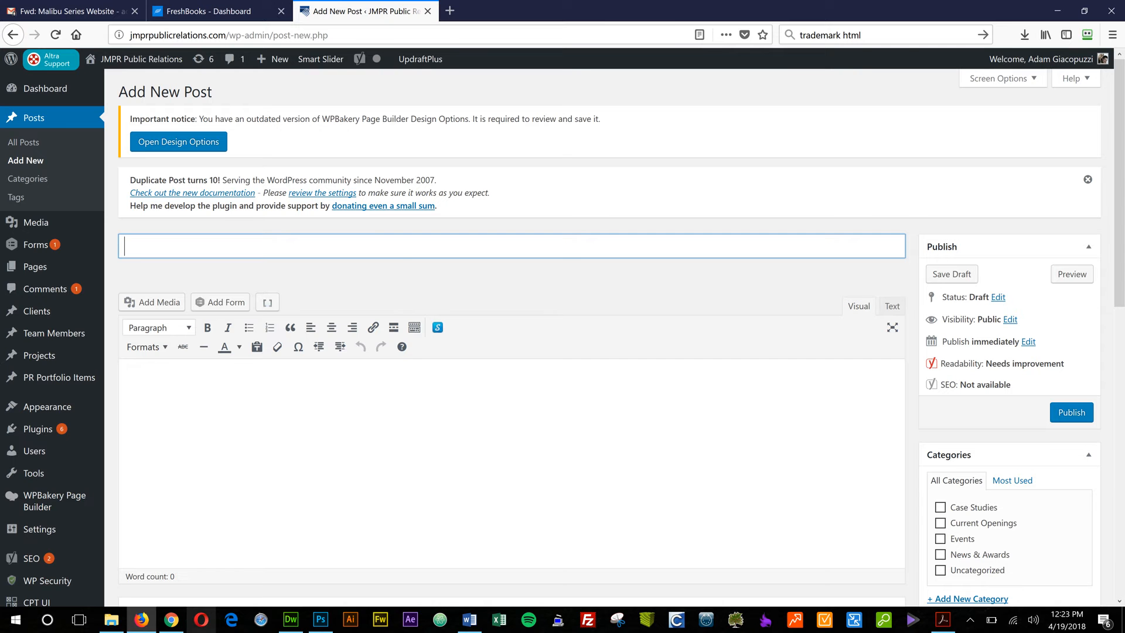
{"action": "type", "text": "2018 USSV RHINO GX: DRIVING THE FORD F-450-BASED OFFENSIVE DEFENDER"}
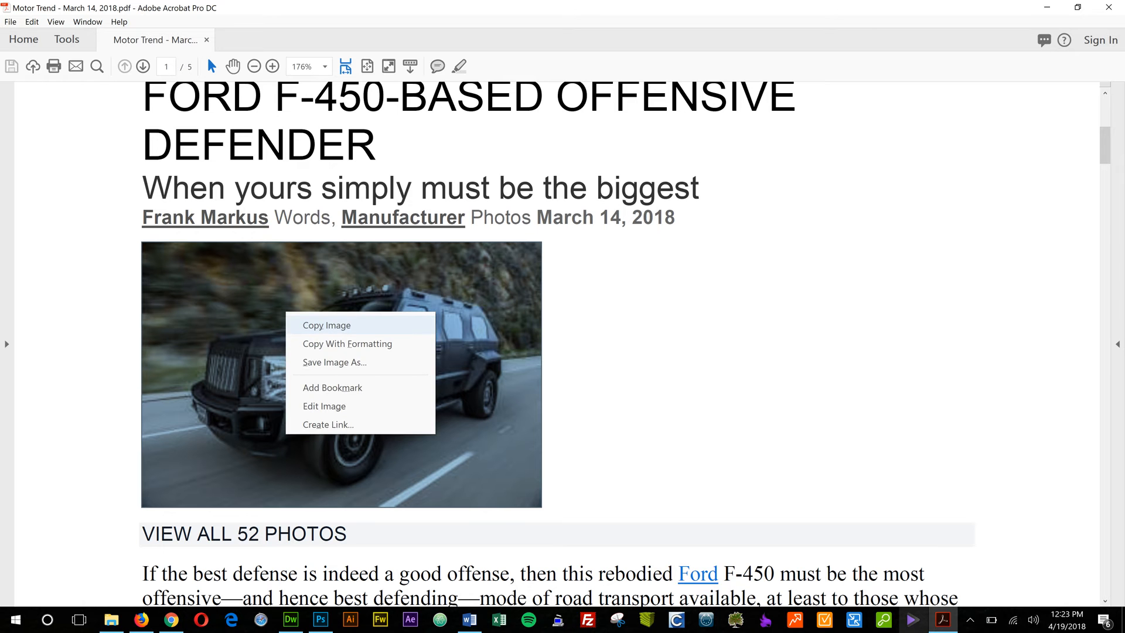
- Save the article's Rhino GX truck photo as an image in Downloads
{"action": "left_click", "coordinate": [335, 362]}
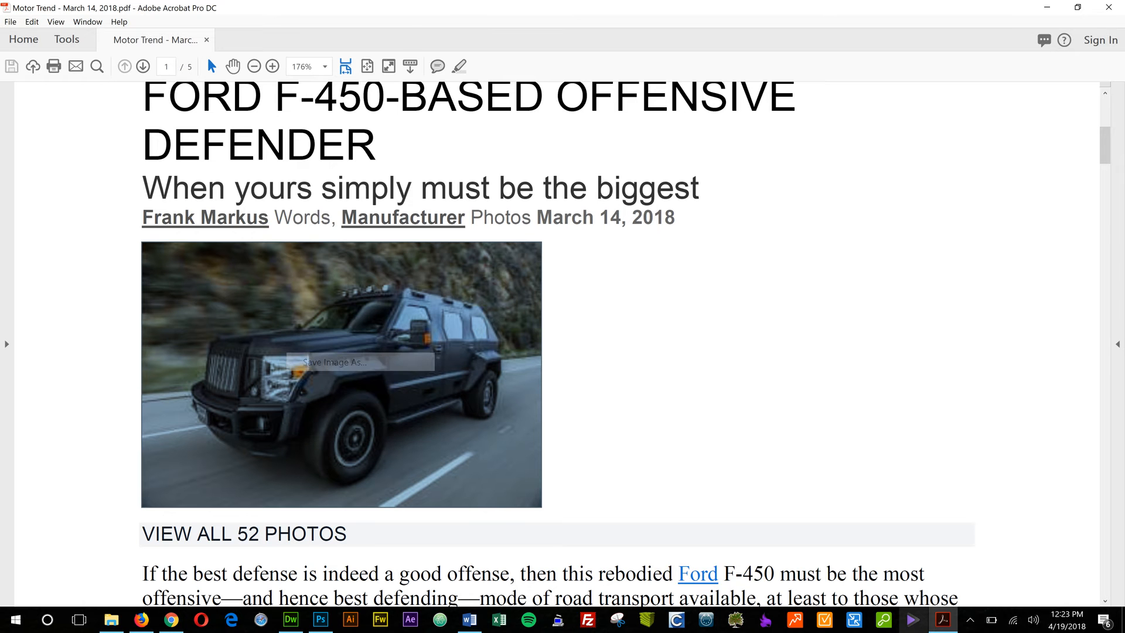
{"action": "left_click", "coordinate": [335, 362]}
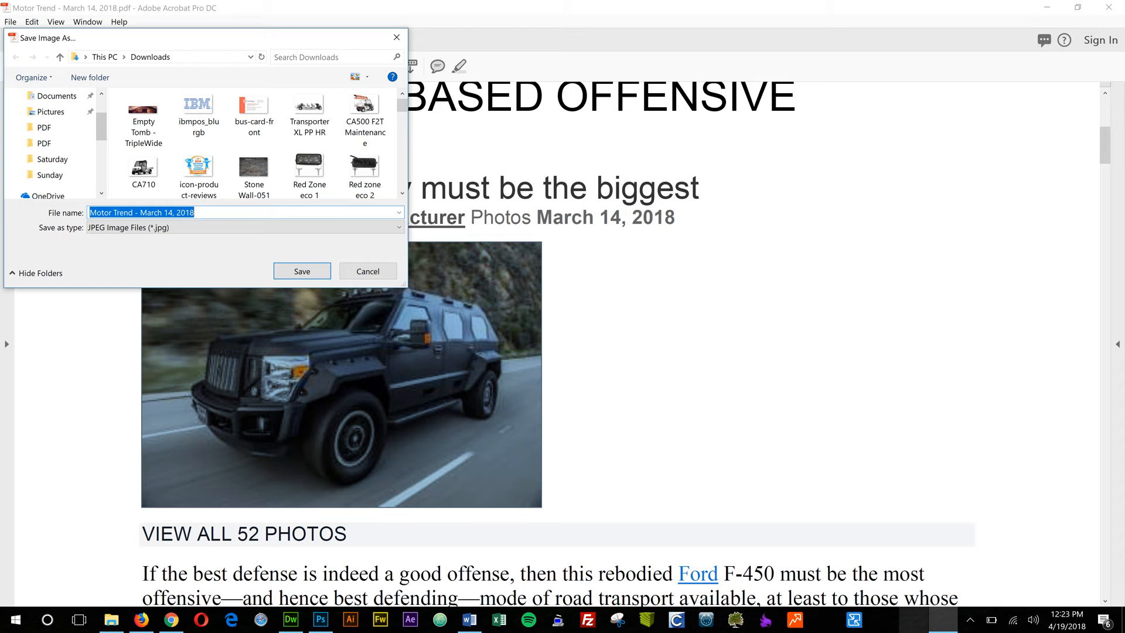
{"action": "left_click", "coordinate": [198, 168]}
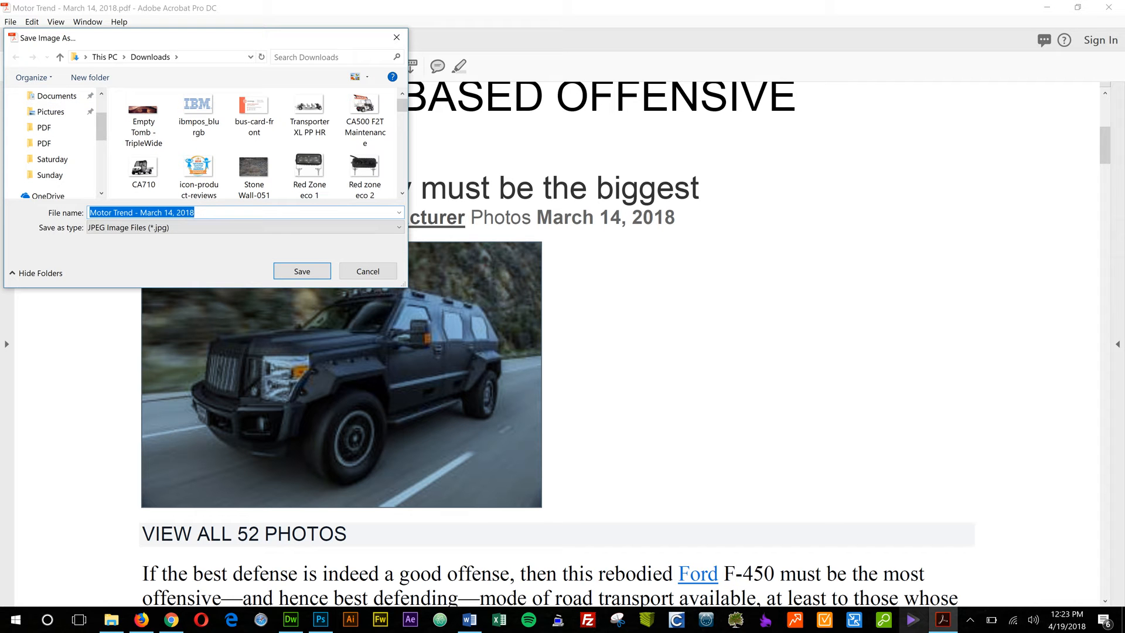
{"action": "left_click", "coordinate": [368, 270]}
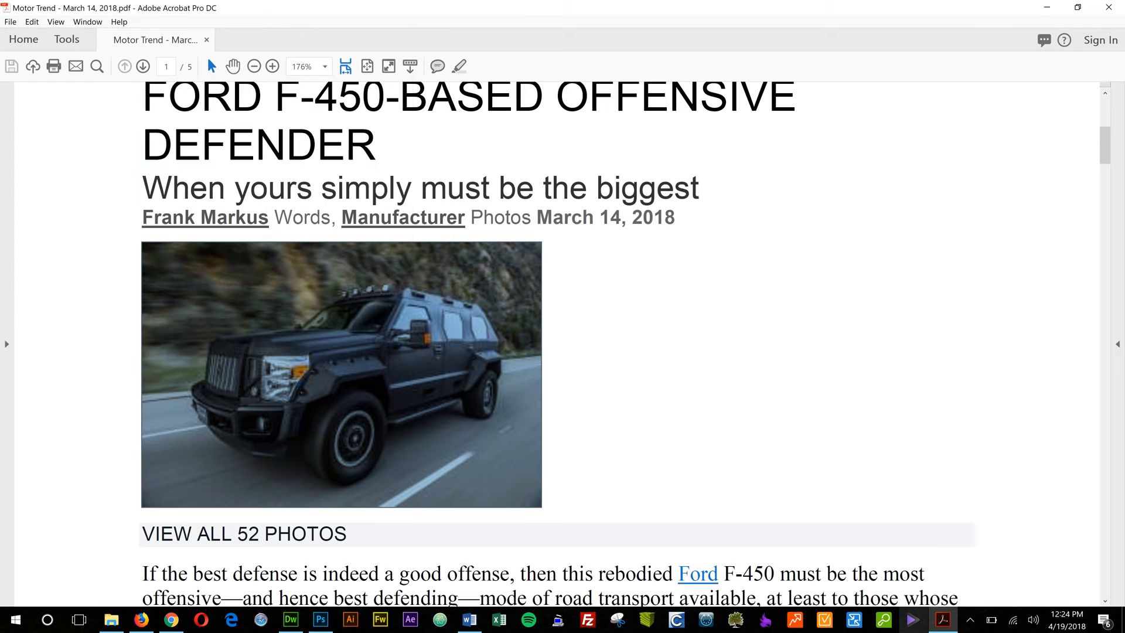
- Select and copy the article's first paragraph from the PDF
{"action": "scroll", "scroll_direction": "down", "scroll_amount": 3}
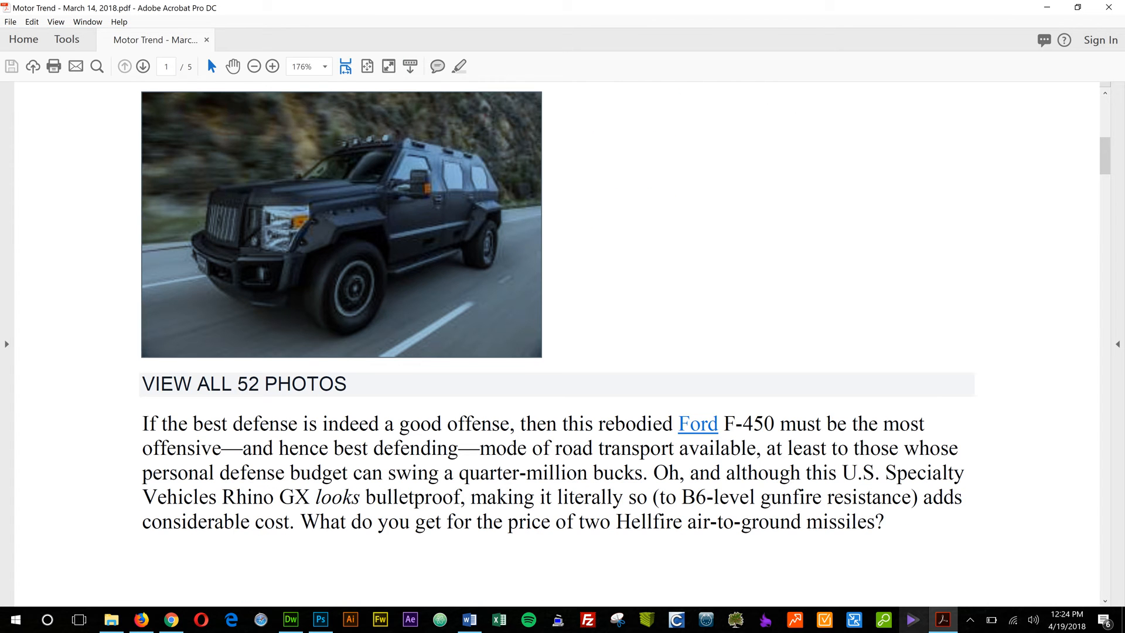
{"action": "left_click_drag", "start_coordinate": [142, 422], "coordinate": [885, 522]}
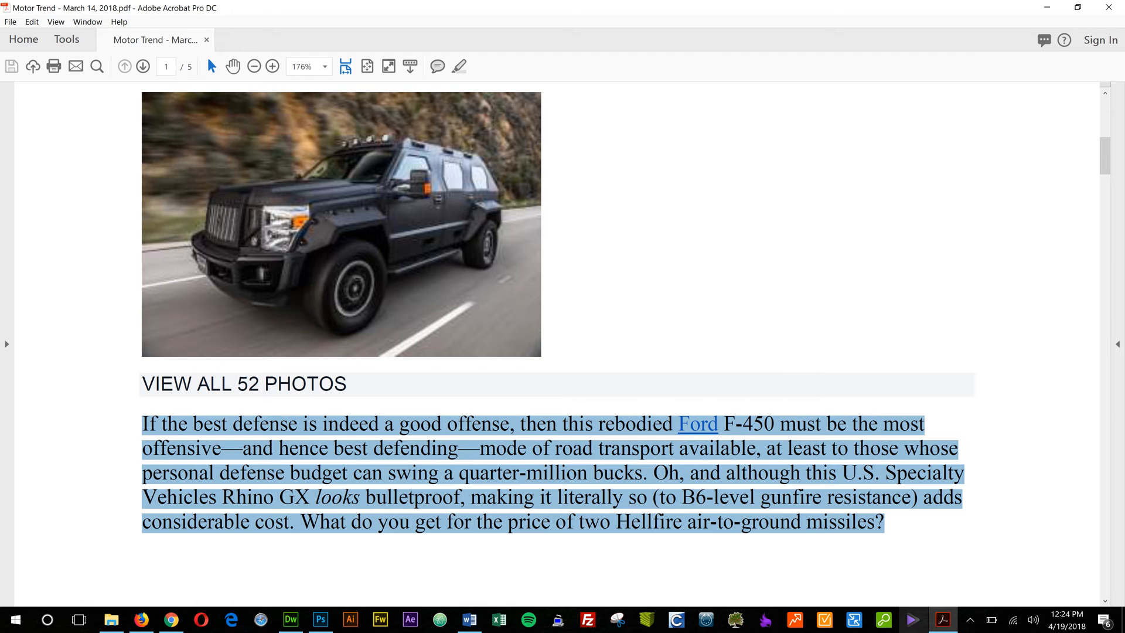
{"action": "left_click", "coordinate": [139, 620]}
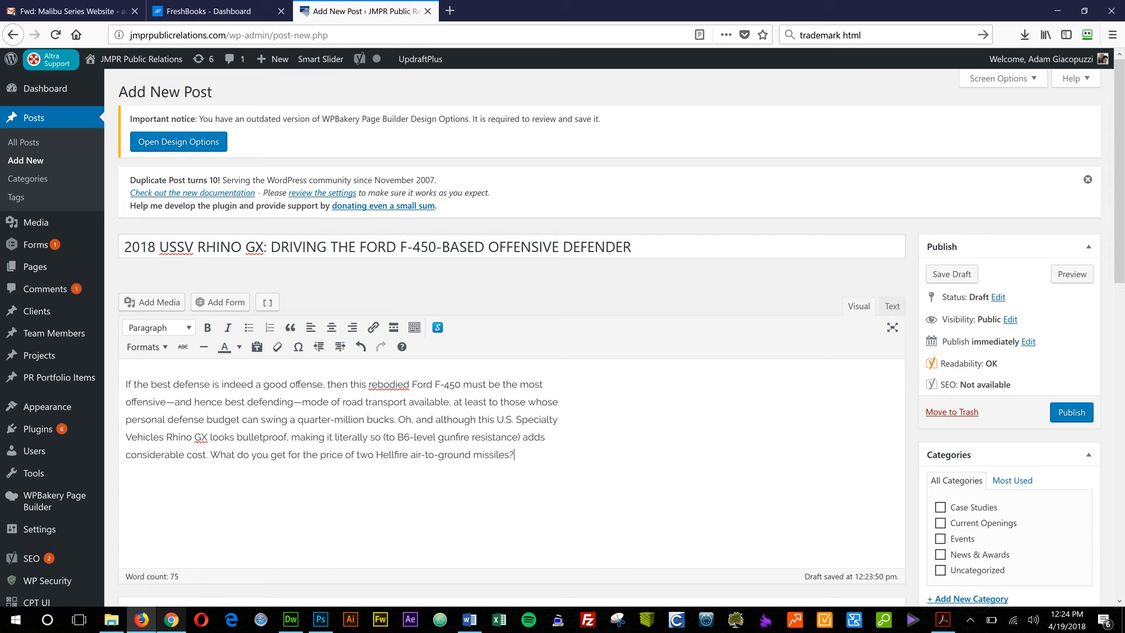
- Switch the post editor to Text view to show the pasted paragraph as plain source
{"action": "left_click", "coordinate": [892, 306]}
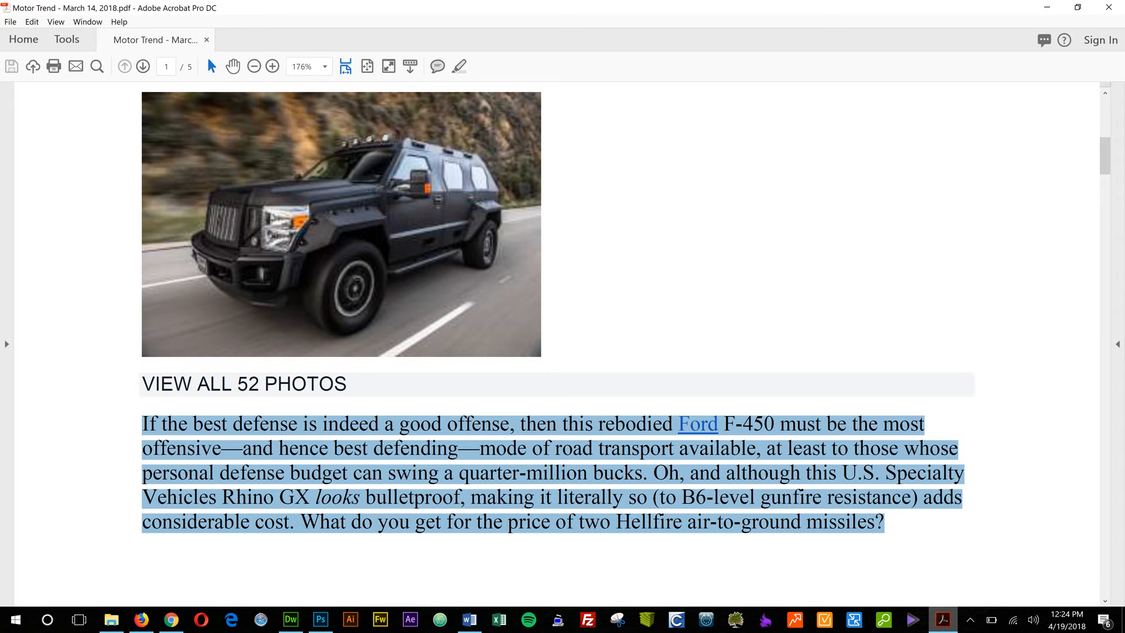
{"action": "scroll", "scroll_direction": "down", "scroll_amount": 3}
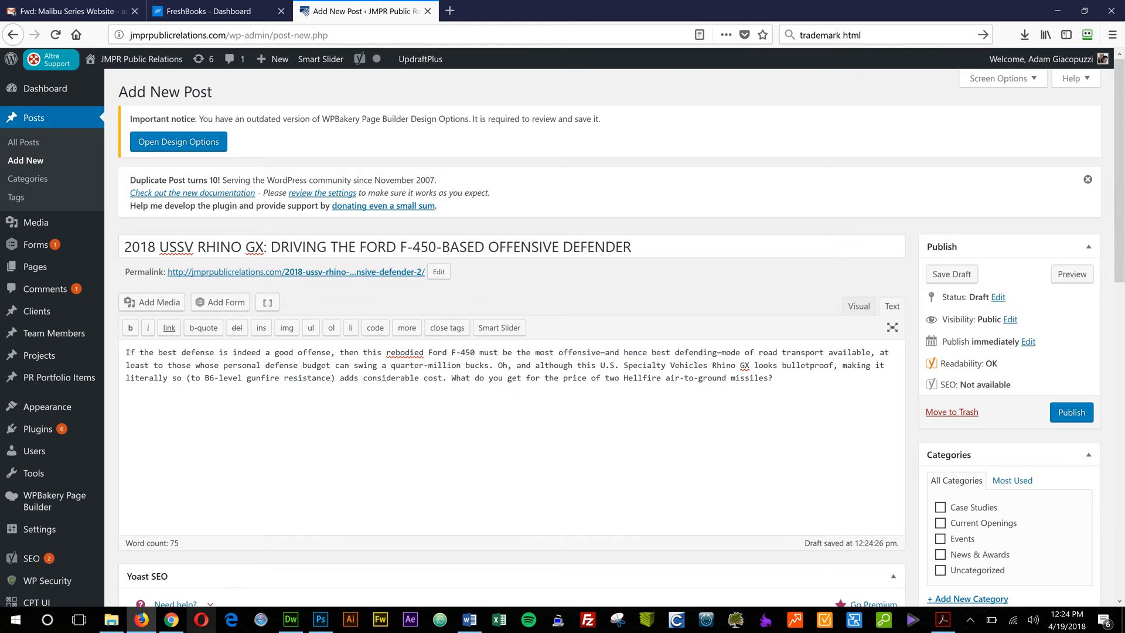
- Save the page 2 two-truck photo as a separate image without replacing the first
{"action": "left_click", "coordinate": [943, 619]}
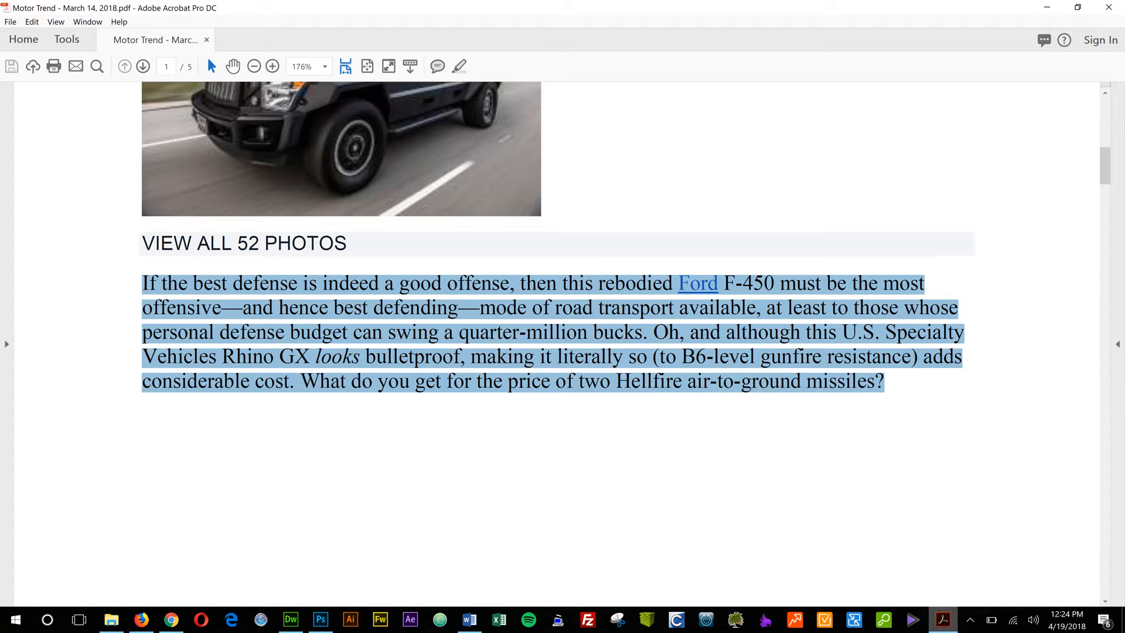
{"action": "scroll", "scroll_direction": "down", "scroll_amount": 3}
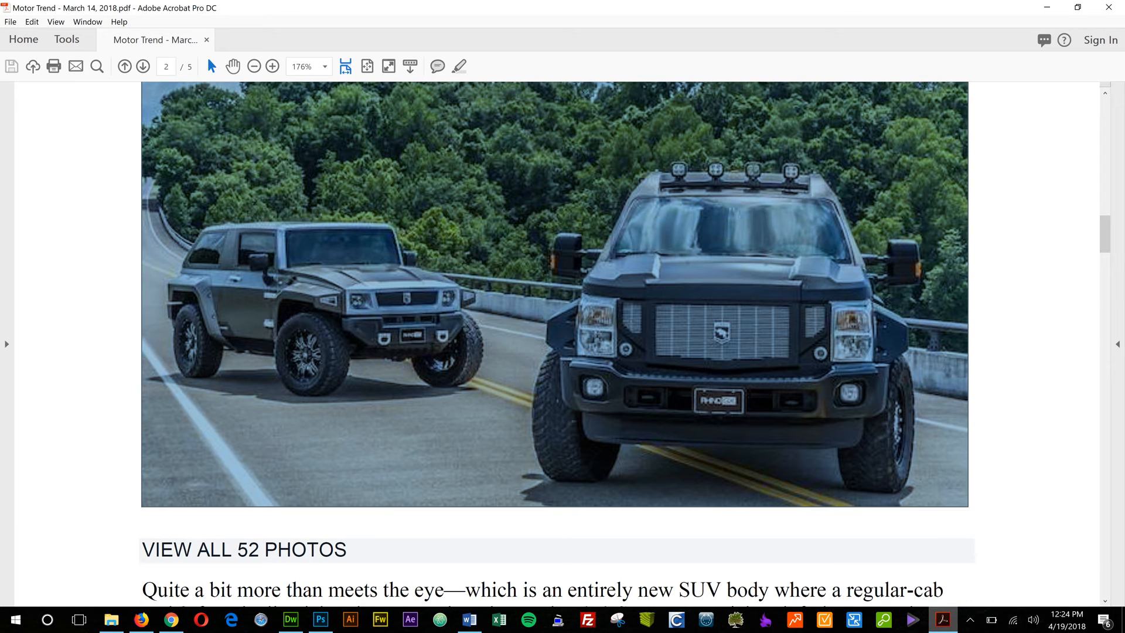
{"action": "left_click", "coordinate": [302, 271]}
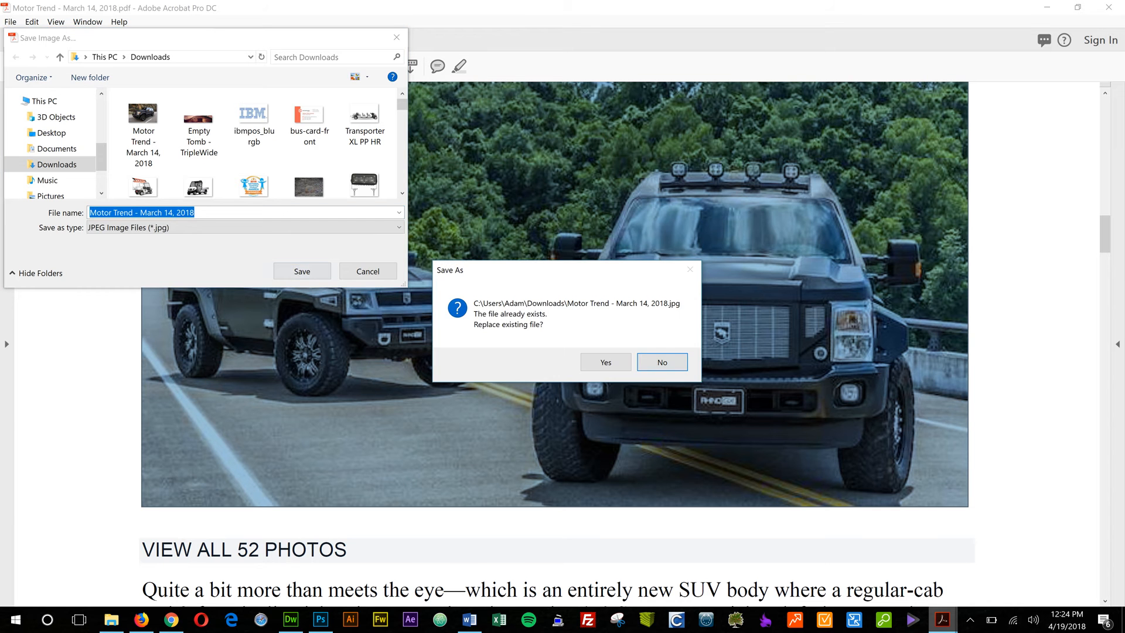
{"action": "left_click", "coordinate": [662, 362]}
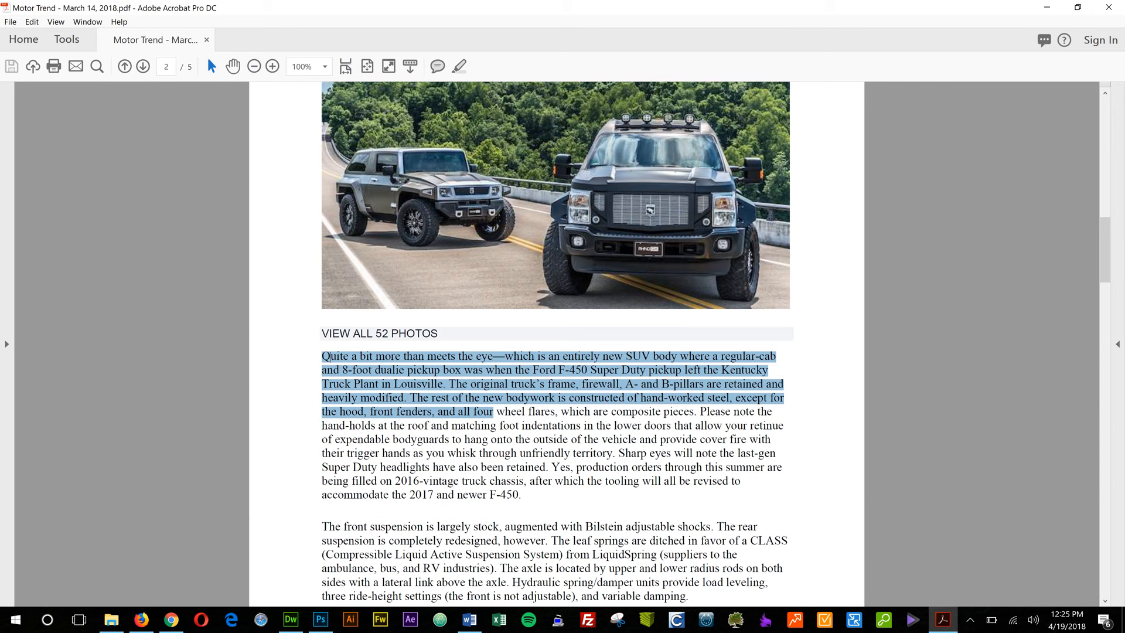
- Select and copy the article's next paragraphs on bodywork, suspension and wheels
{"action": "left_click_drag", "start_coordinate": [492, 411], "coordinate": [690, 597]}
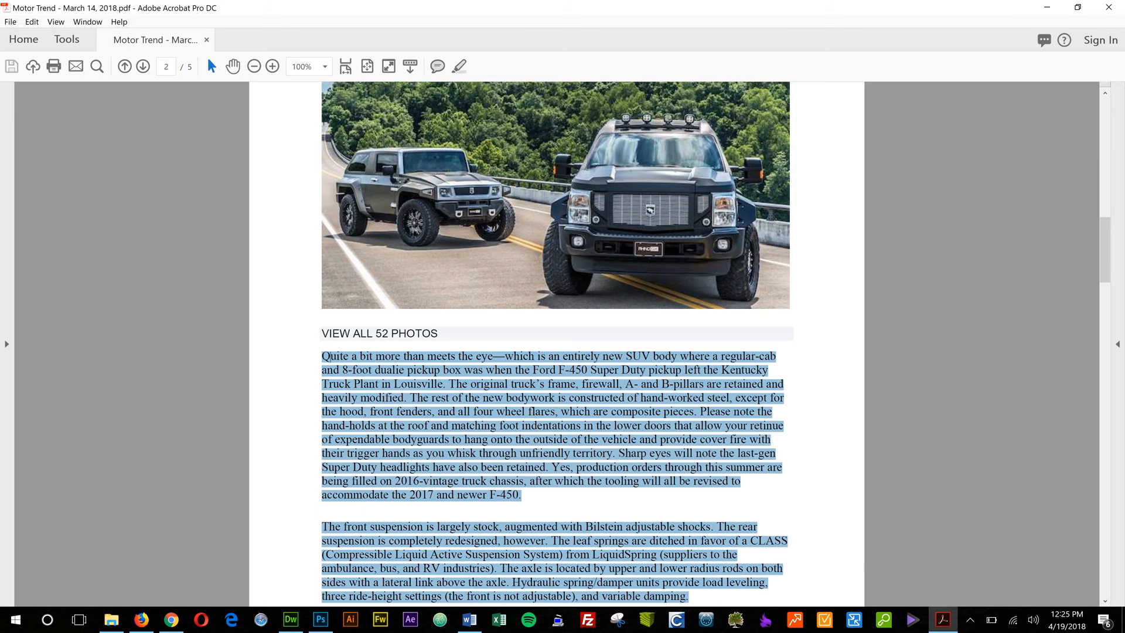
{"action": "scroll", "scroll_direction": "down", "scroll_amount": 3}
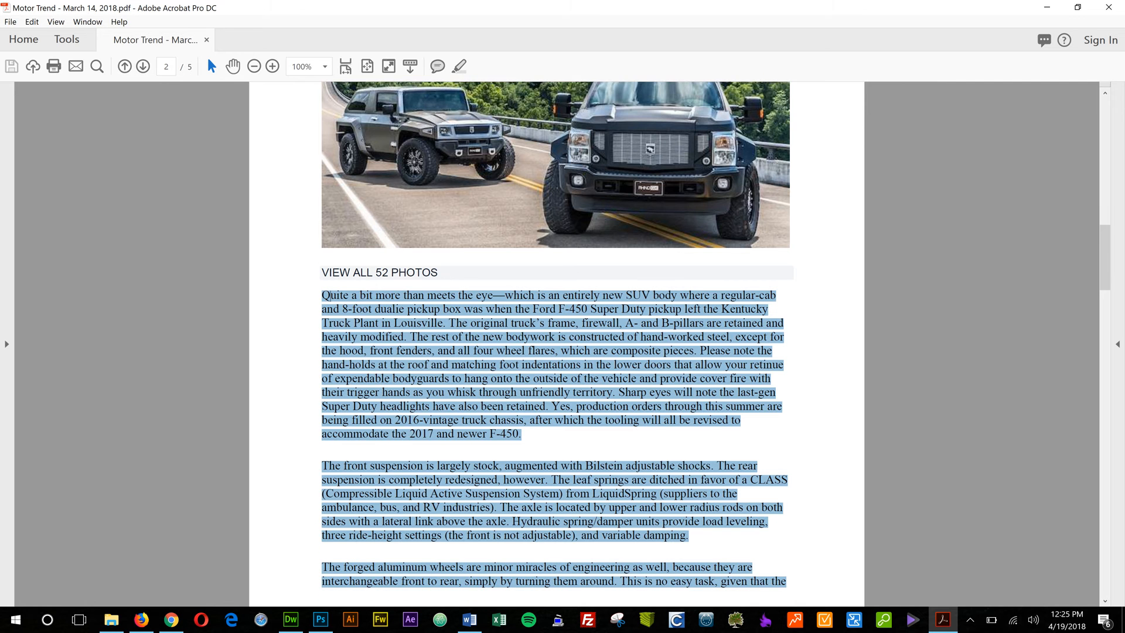
{"action": "scroll", "scroll_direction": "down", "scroll_amount": 3}
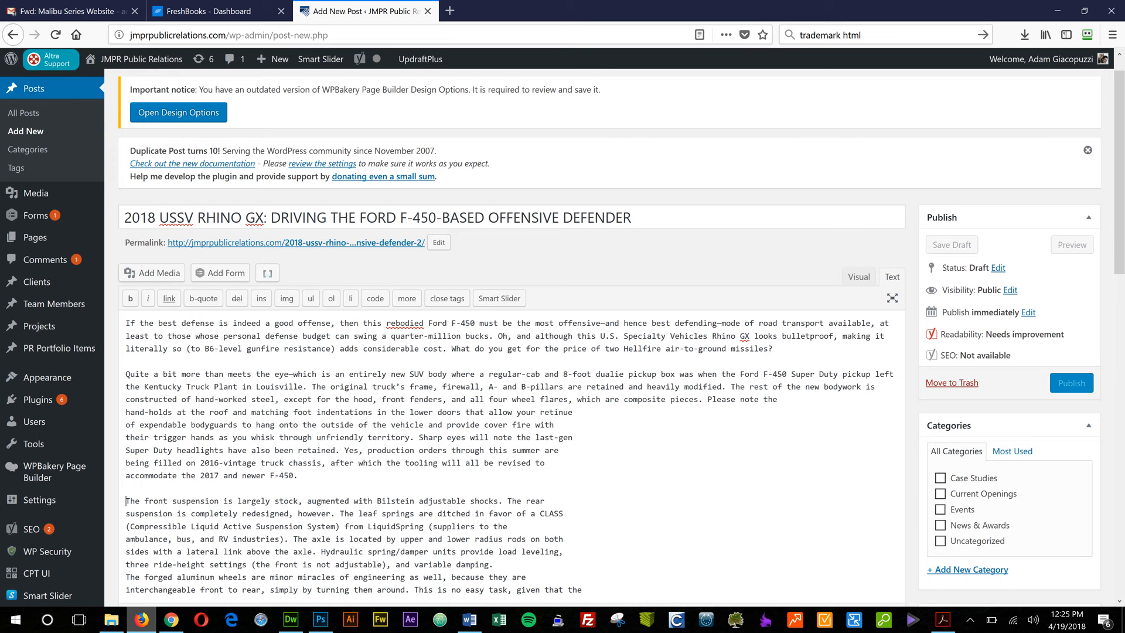
- Upload both saved Motor Trend truck photos to the media library
{"action": "scroll", "scroll_direction": "down", "scroll_amount": 3}
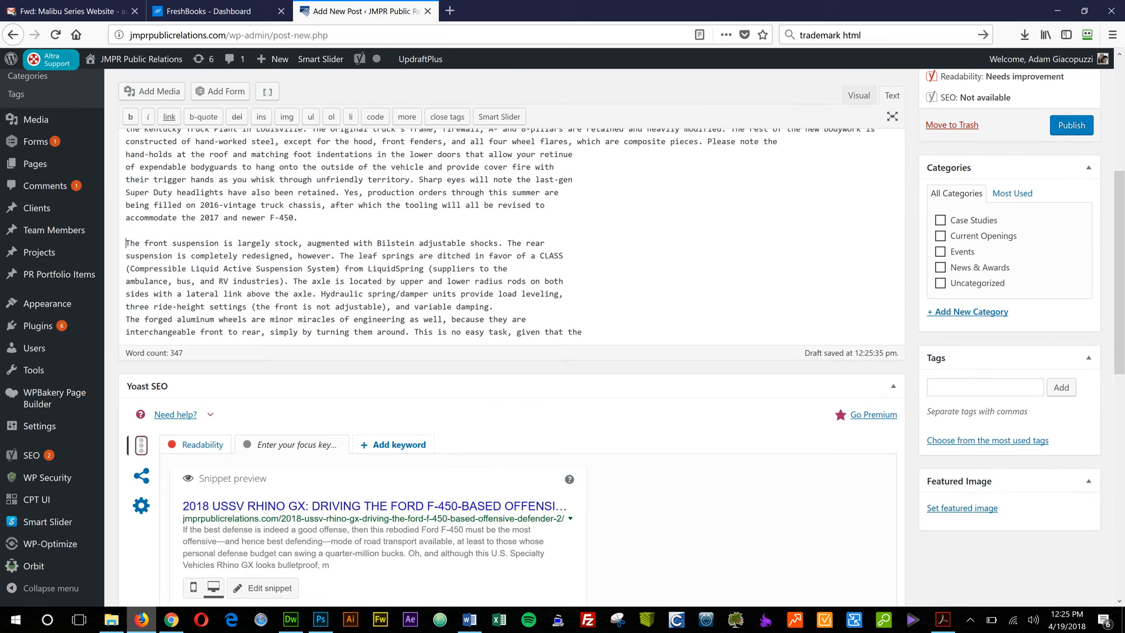
{"action": "left_click", "coordinate": [962, 508]}
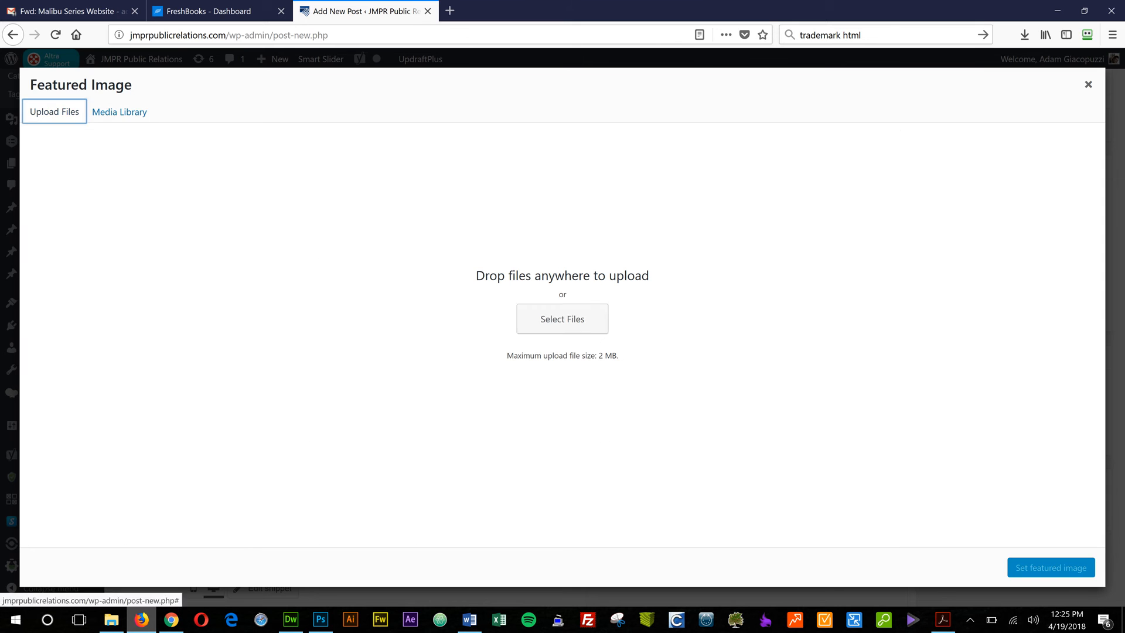
{"action": "left_click", "coordinate": [562, 319]}
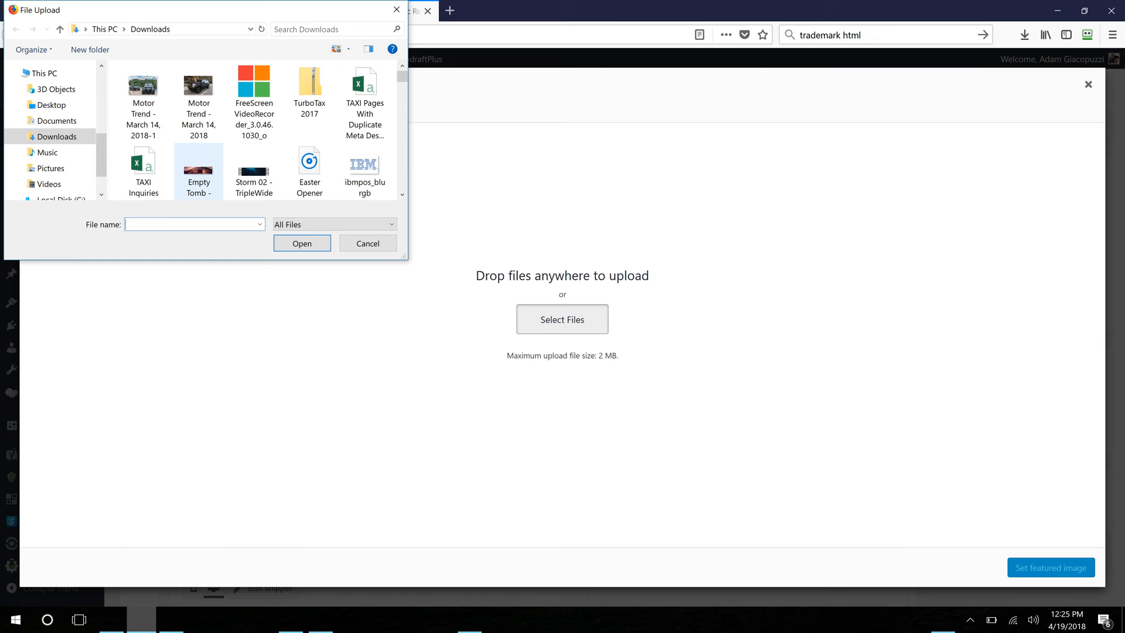
{"action": "left_click", "coordinate": [367, 243]}
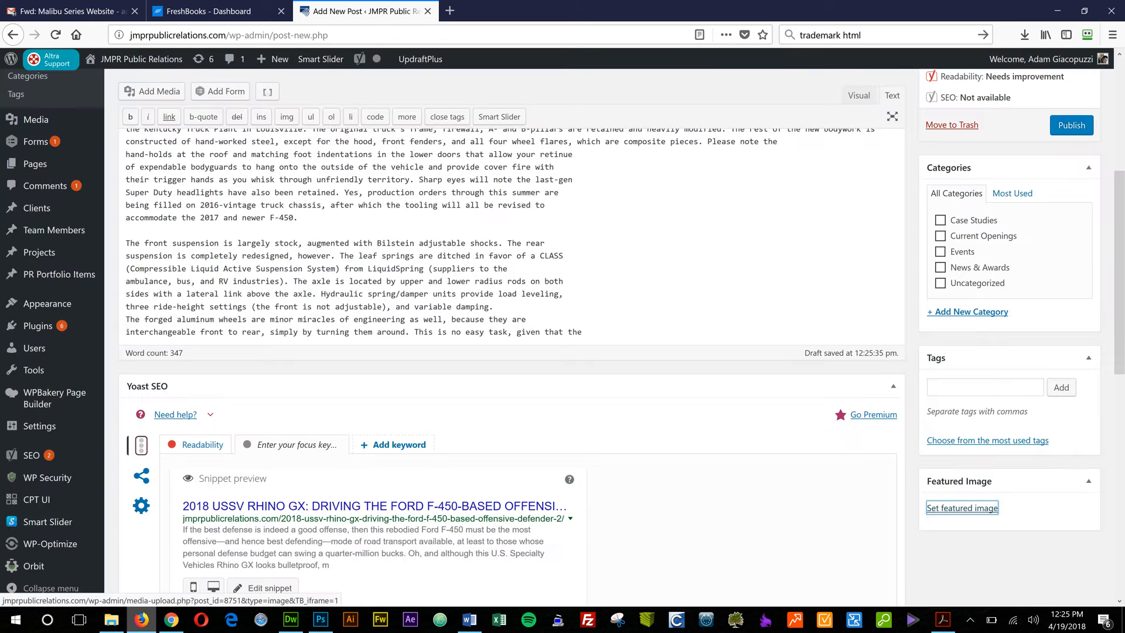
{"action": "left_click", "coordinate": [962, 507]}
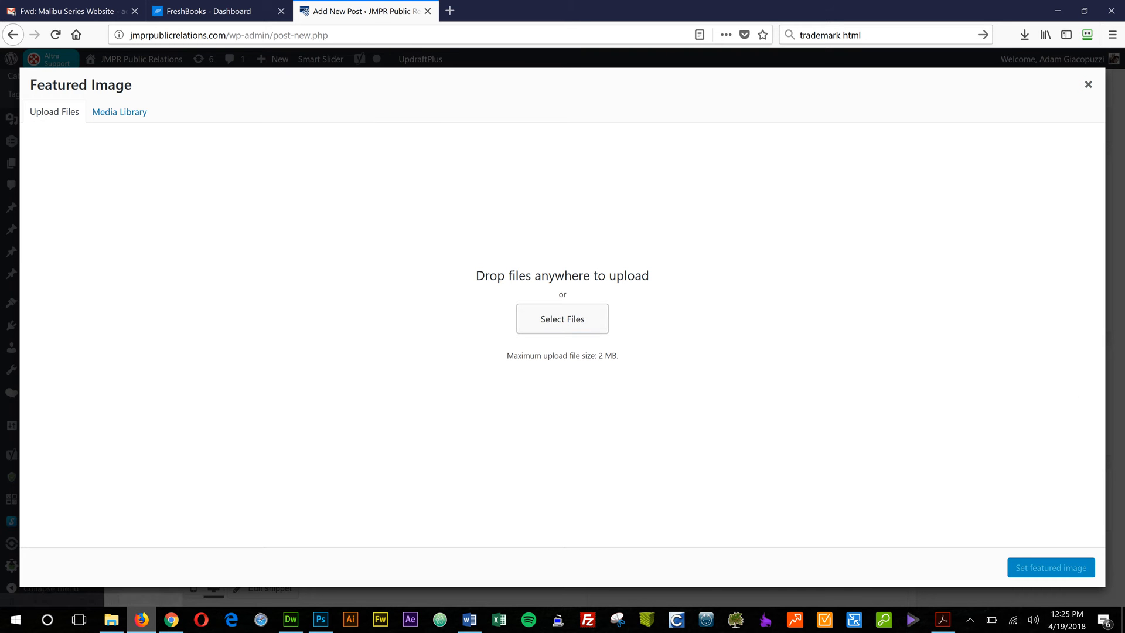
{"action": "left_click", "coordinate": [562, 319]}
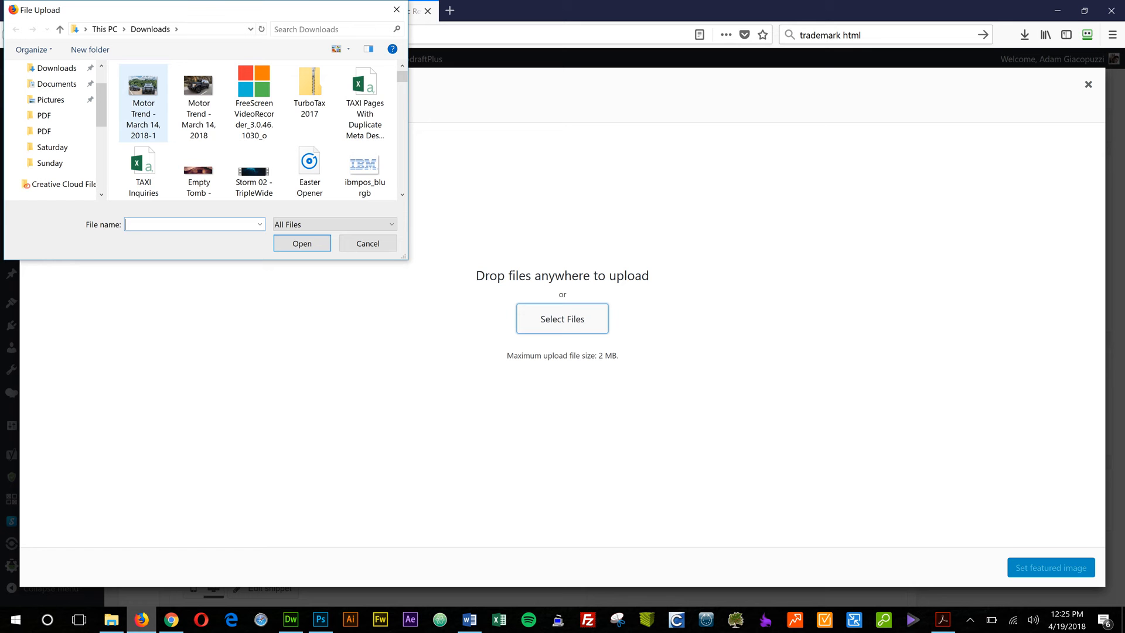
{"action": "left_click", "coordinate": [198, 97]}
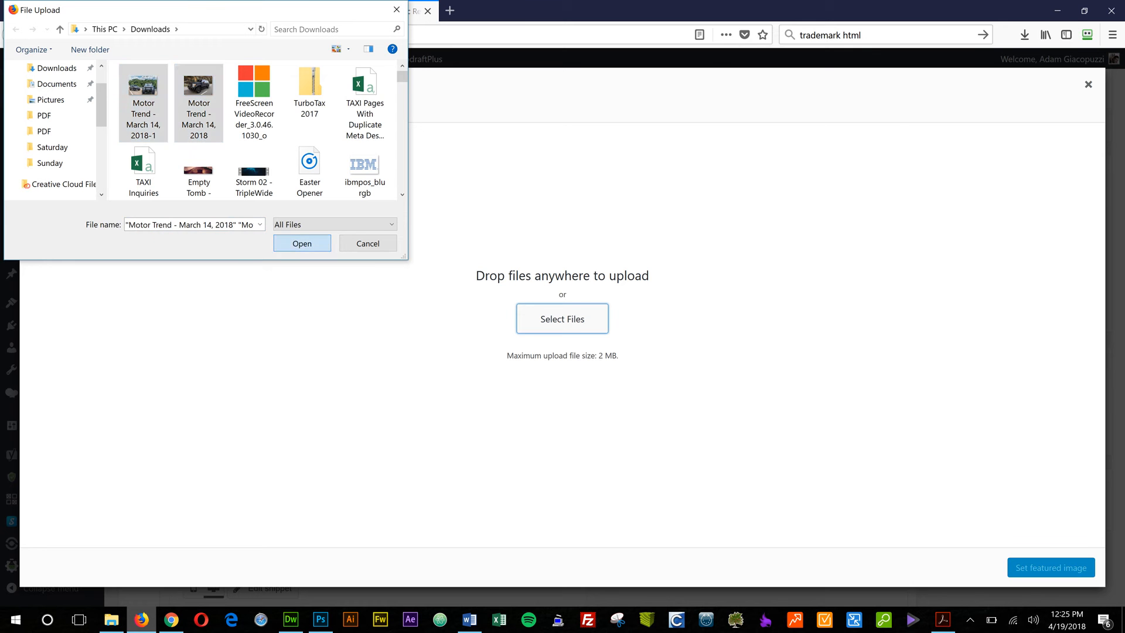
{"action": "left_click", "coordinate": [301, 243]}
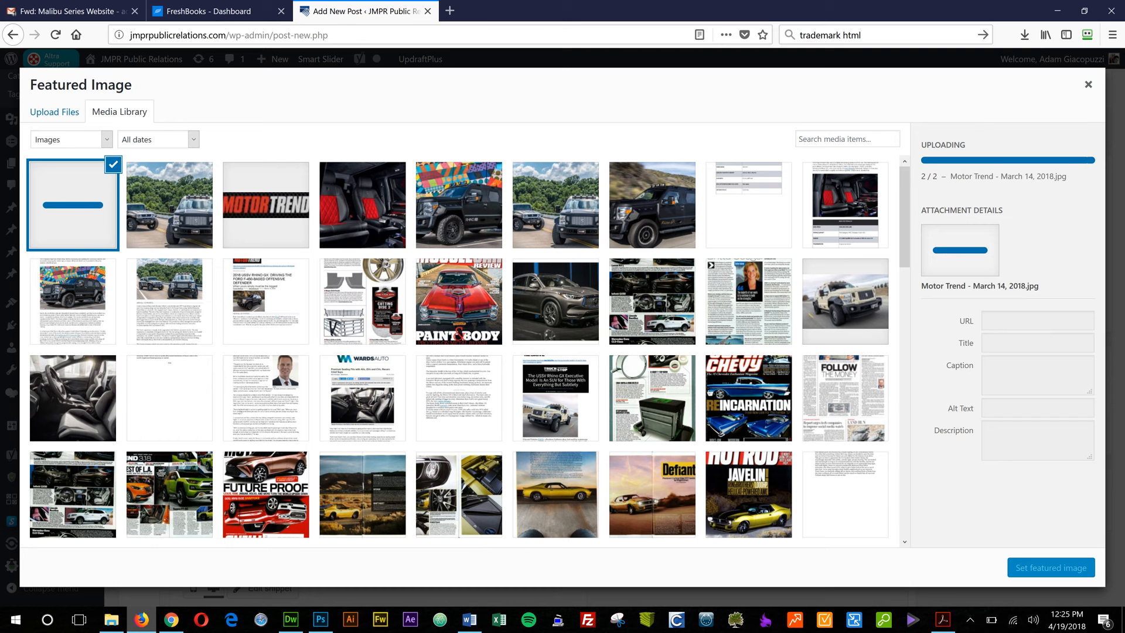
- Set Motor-Trend-March-14-2018-4.jpg, the 299 × 198 truck photo, as featured image
{"action": "left_click", "coordinate": [169, 205]}
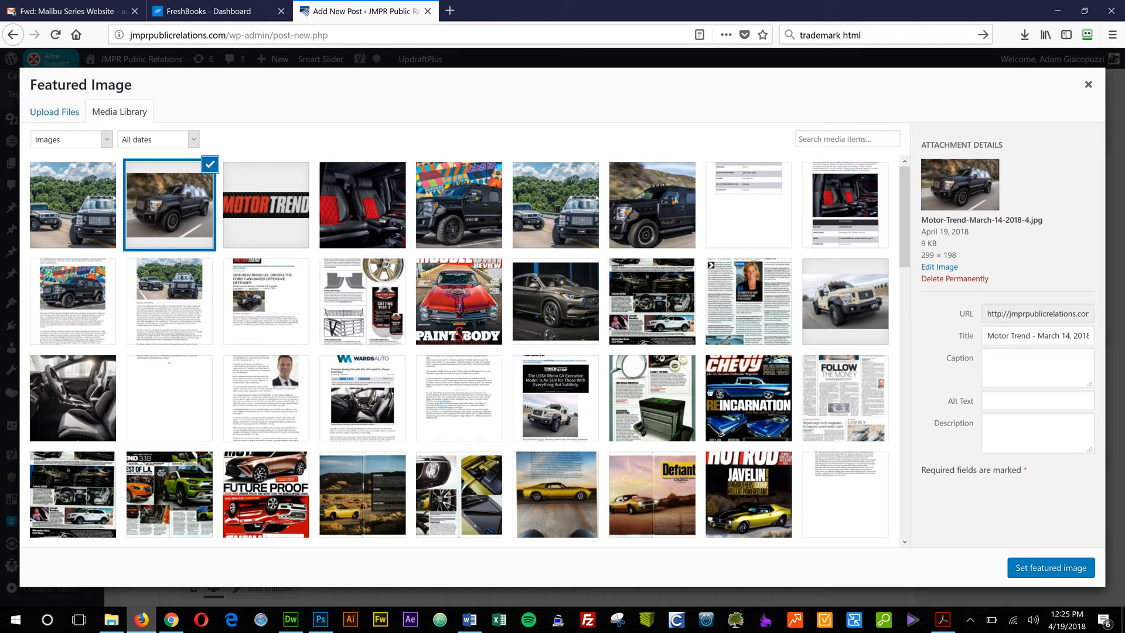
{"action": "left_click", "coordinate": [652, 205]}
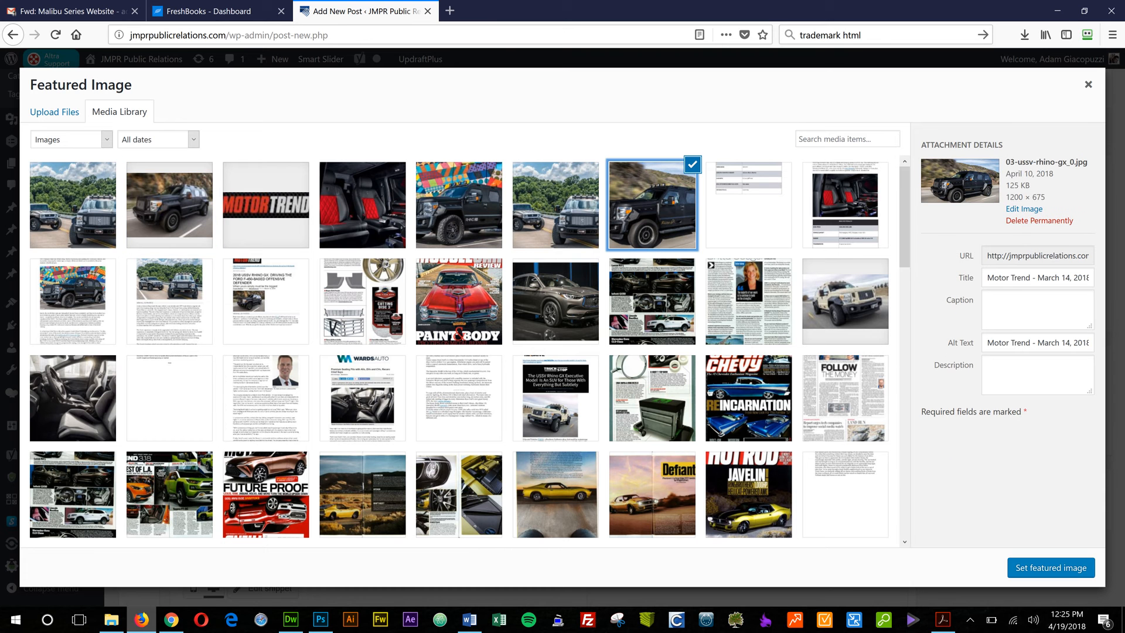
{"action": "left_click", "coordinate": [170, 205]}
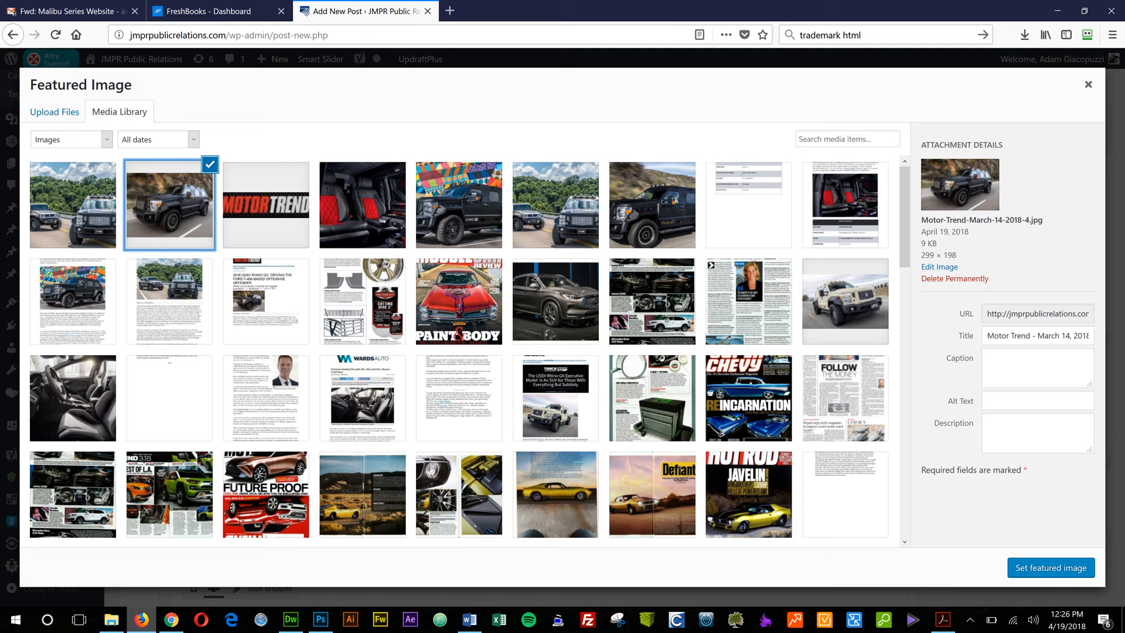
{"action": "left_click", "coordinate": [1088, 84]}
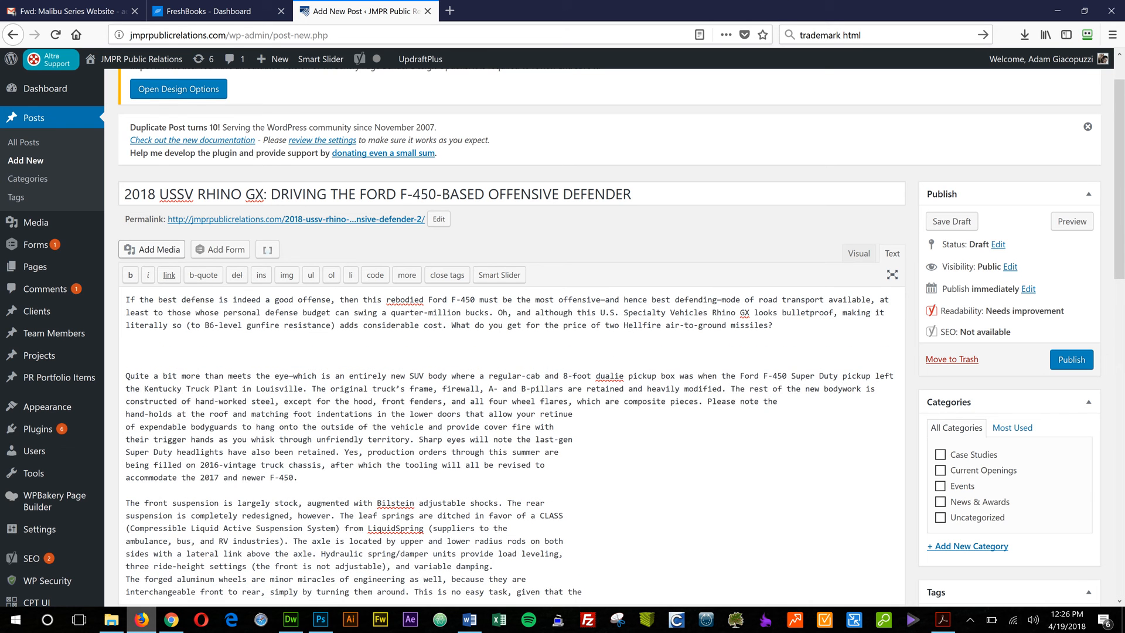
- Insert Motor-Trend-March-14-2018-1.jpg at Full Size with Left alignment into the post
{"action": "left_click", "coordinate": [151, 249]}
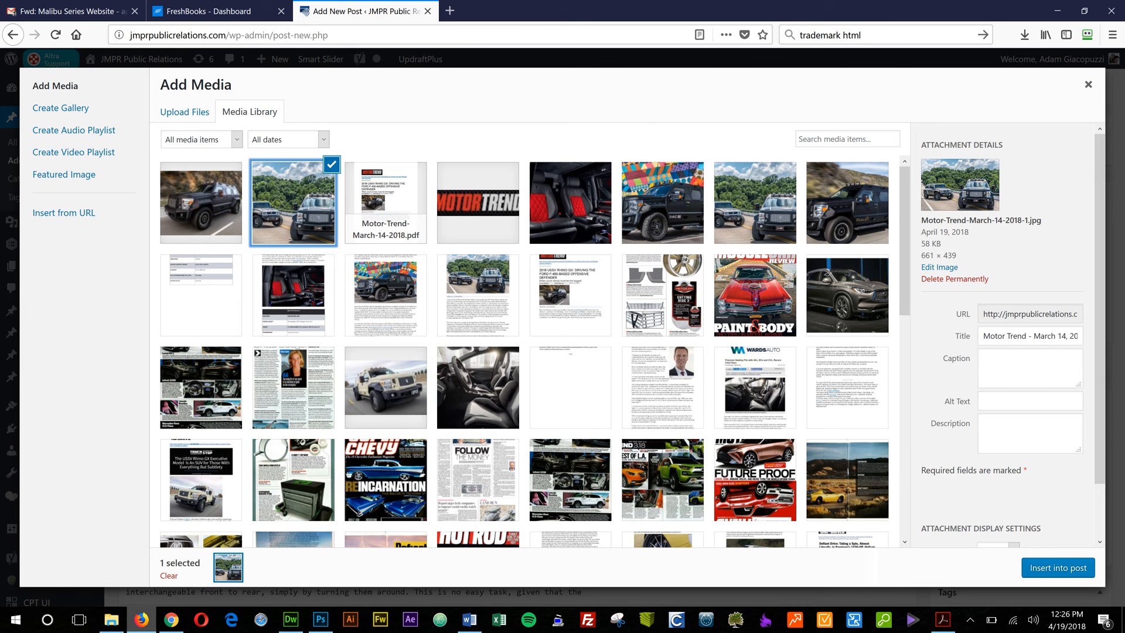
{"action": "scroll", "scroll_direction": "down", "scroll_amount": 3}
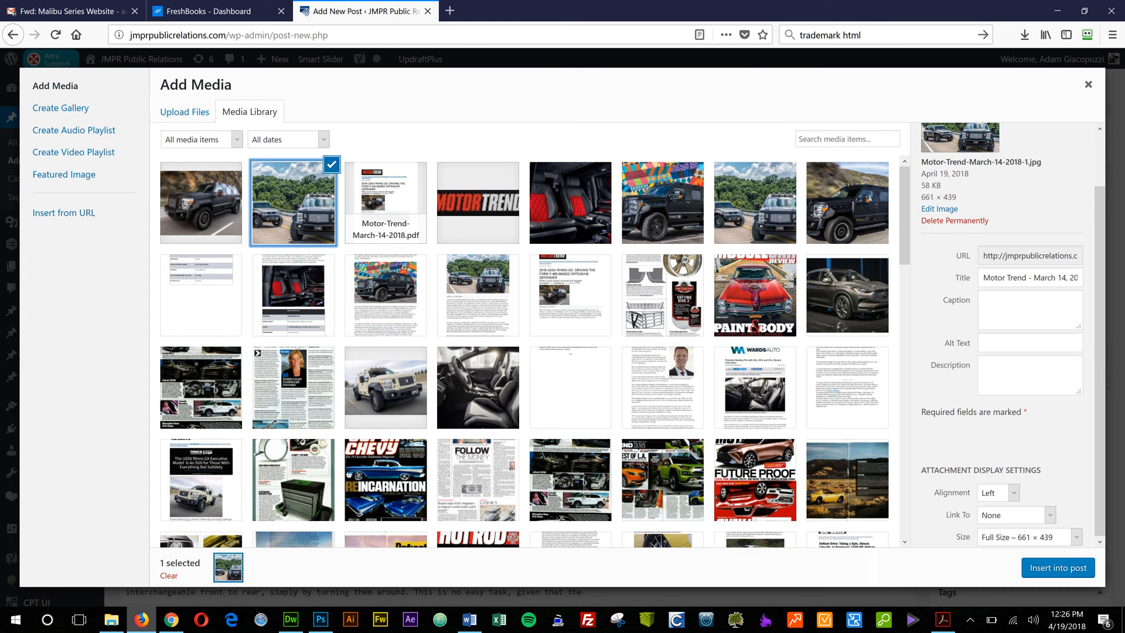
{"action": "left_click", "coordinate": [998, 493]}
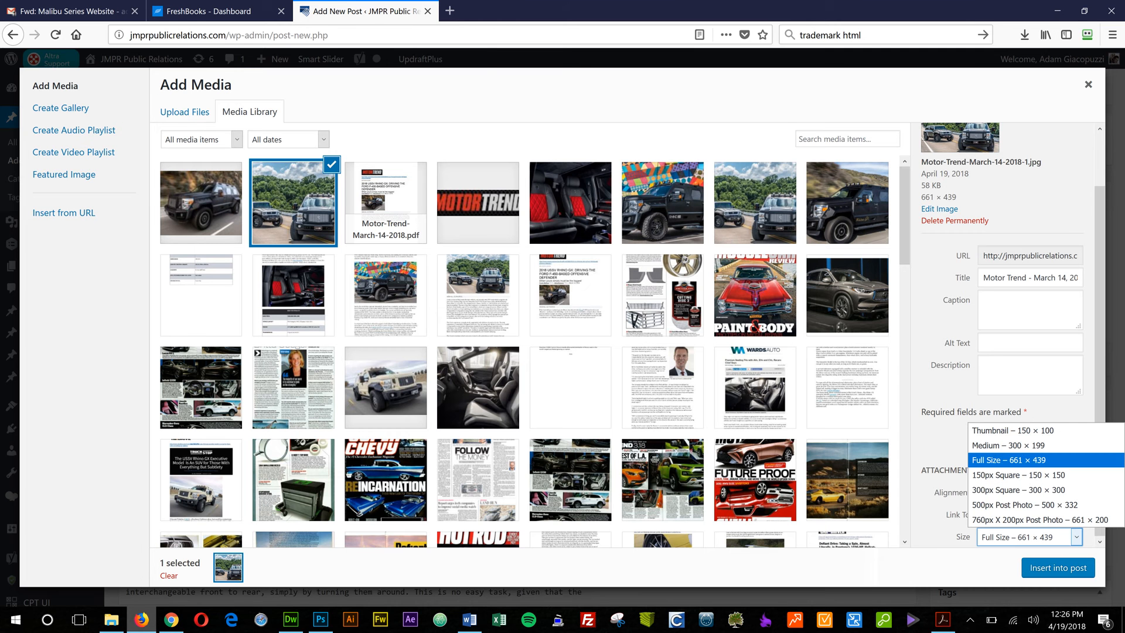
{"action": "left_click", "coordinate": [1026, 461]}
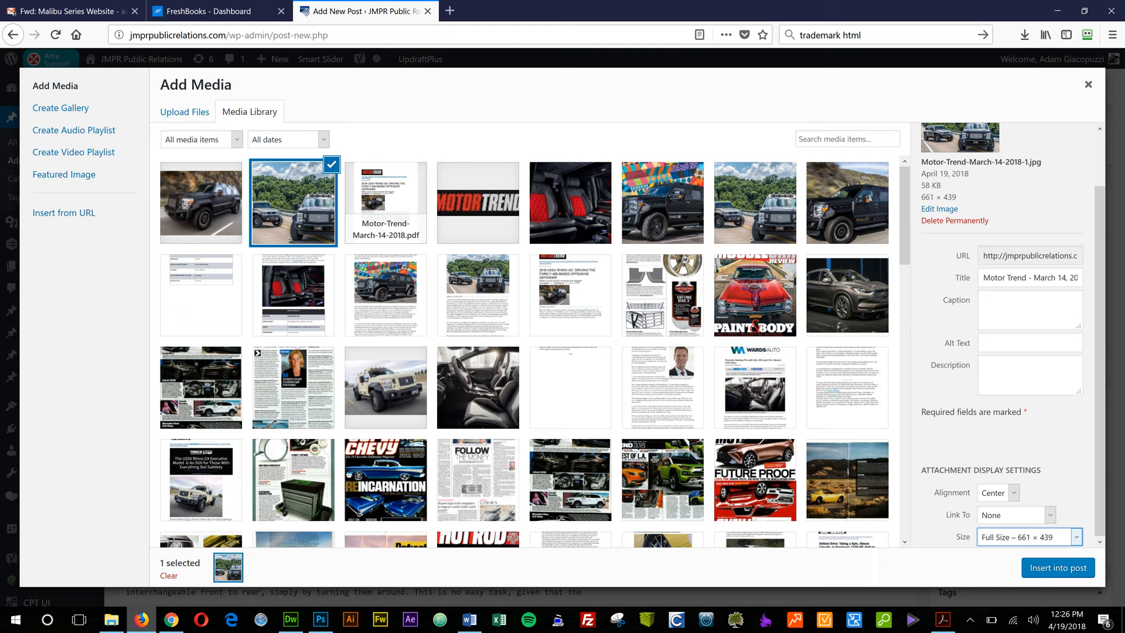
{"action": "left_click", "coordinate": [997, 492]}
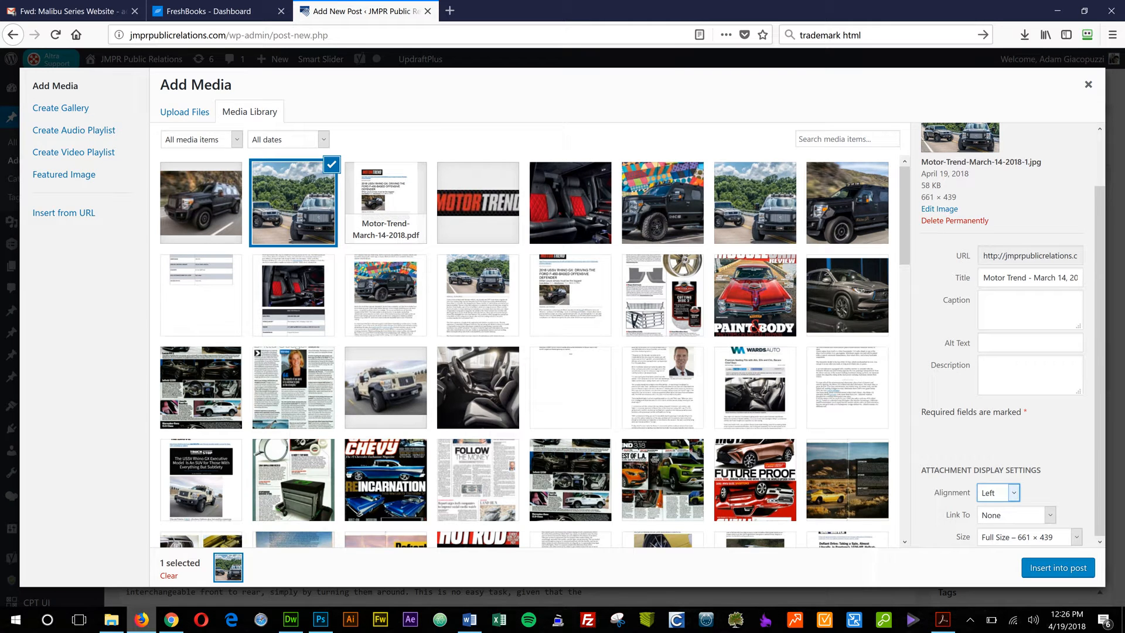
{"action": "left_click", "coordinate": [1058, 567]}
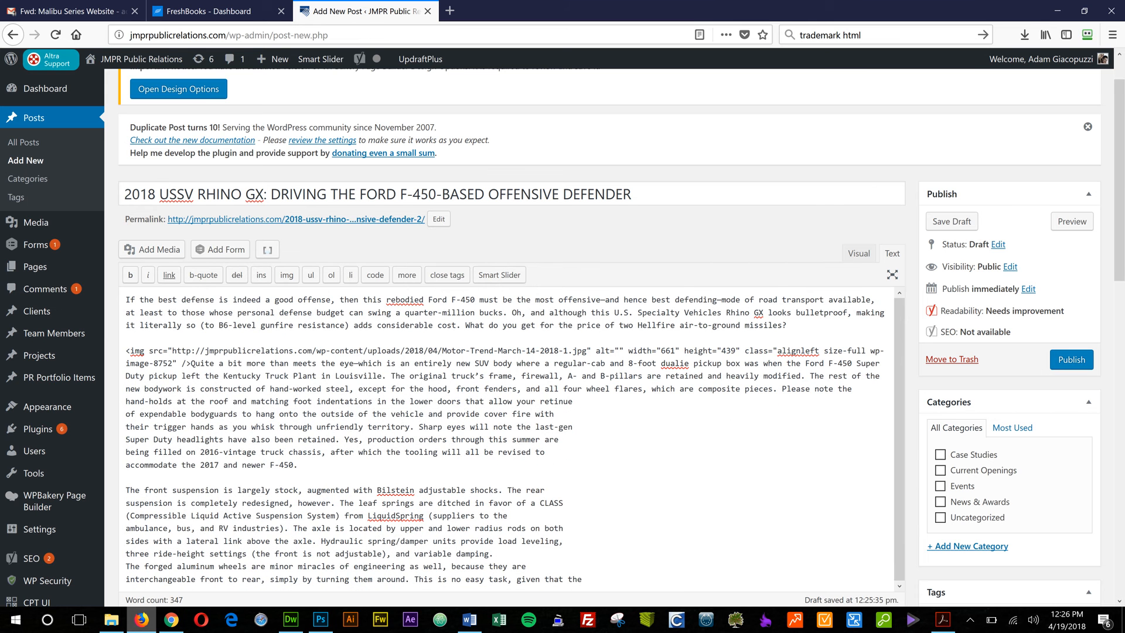
- Preview the rendered post, checking the left-aligned photo and featured image
{"action": "left_click", "coordinate": [859, 253]}
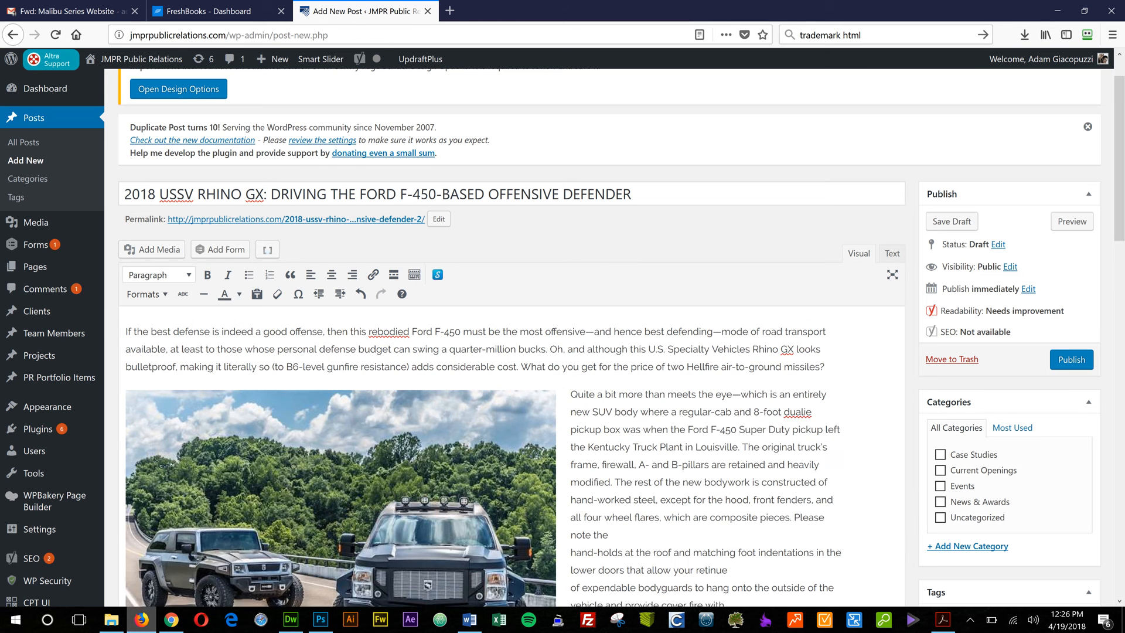
{"action": "scroll", "scroll_direction": "down", "scroll_amount": 3}
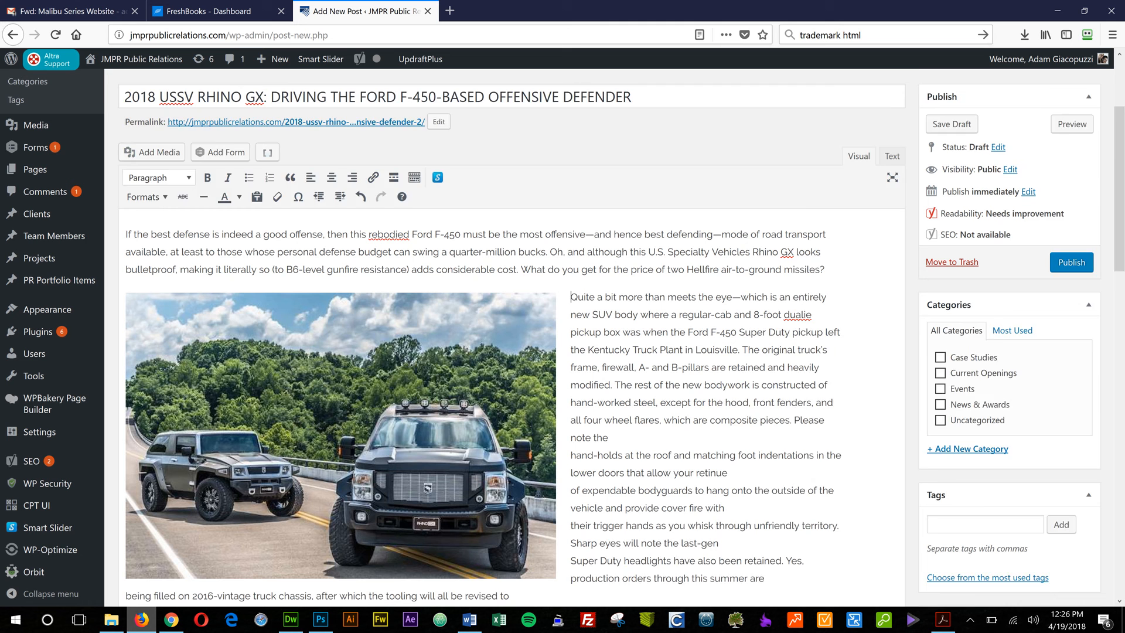
{"action": "scroll", "scroll_direction": "down", "scroll_amount": 3}
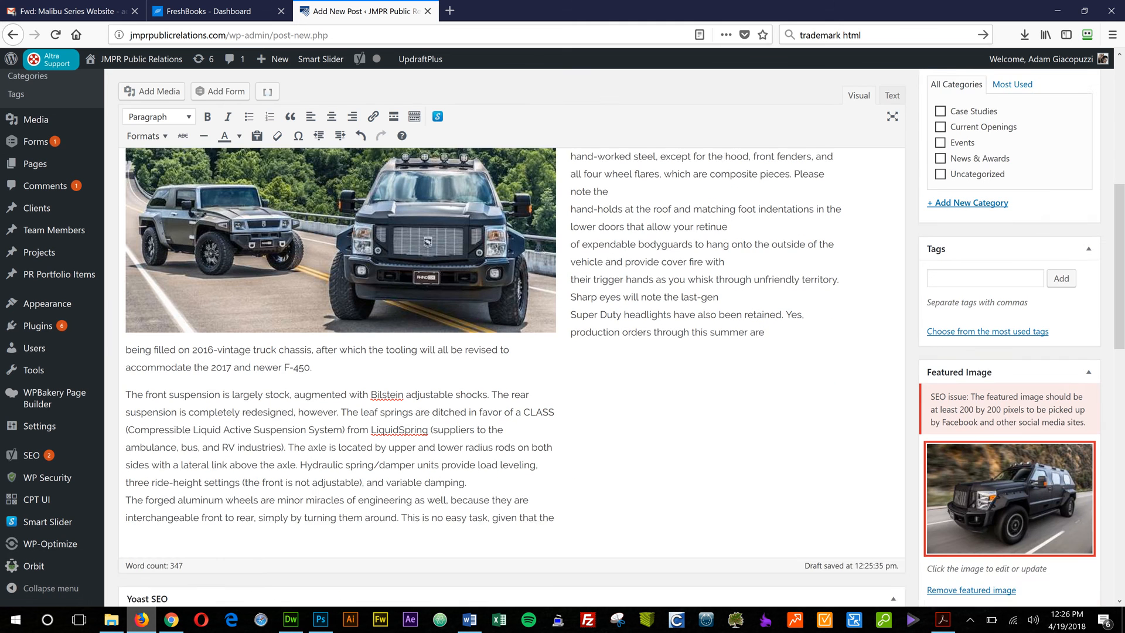
{"action": "scroll", "scroll_direction": "down", "scroll_amount": 3}
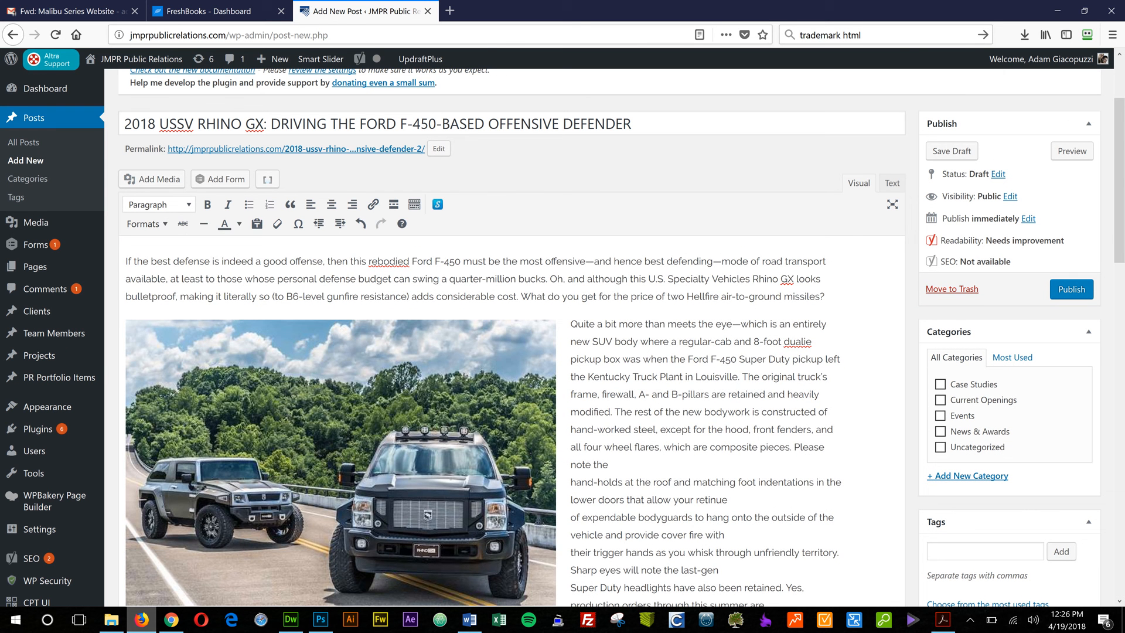
- Toggle between Text and Visual views, ending in Text view to tidy paragraphs
{"action": "left_click", "coordinate": [892, 183]}
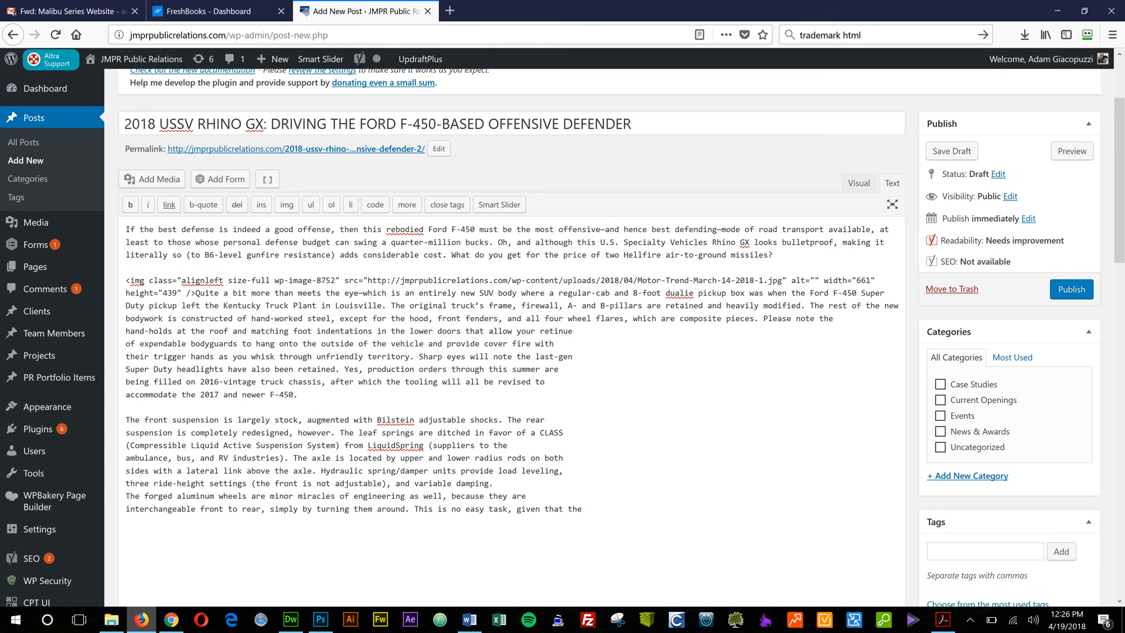
{"action": "left_click", "coordinate": [858, 183]}
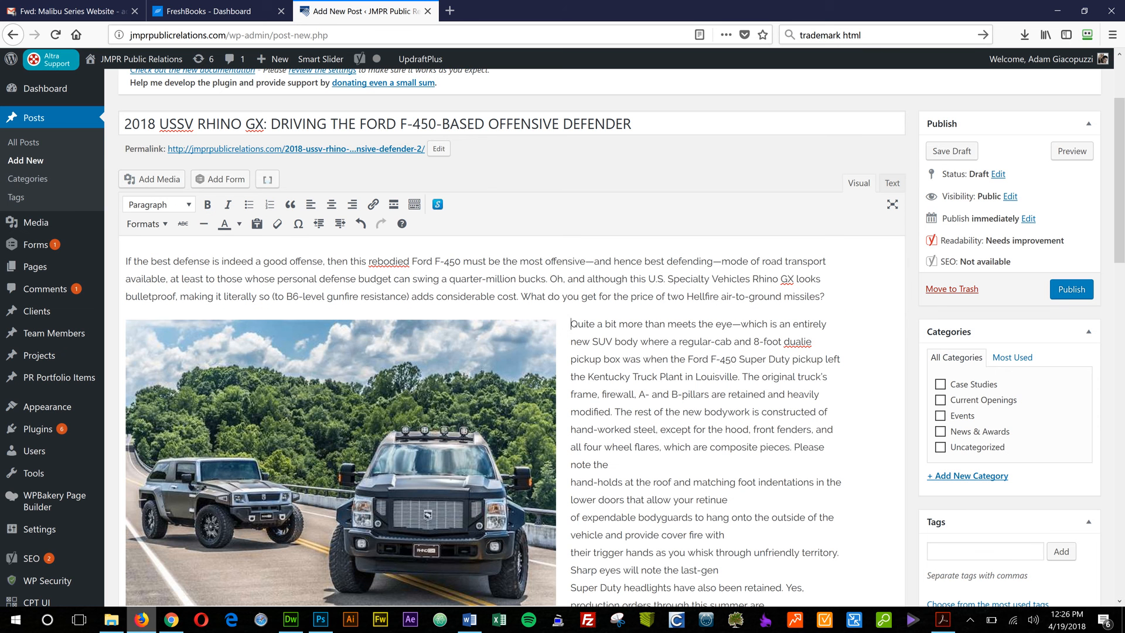
{"action": "left_click", "coordinate": [892, 182]}
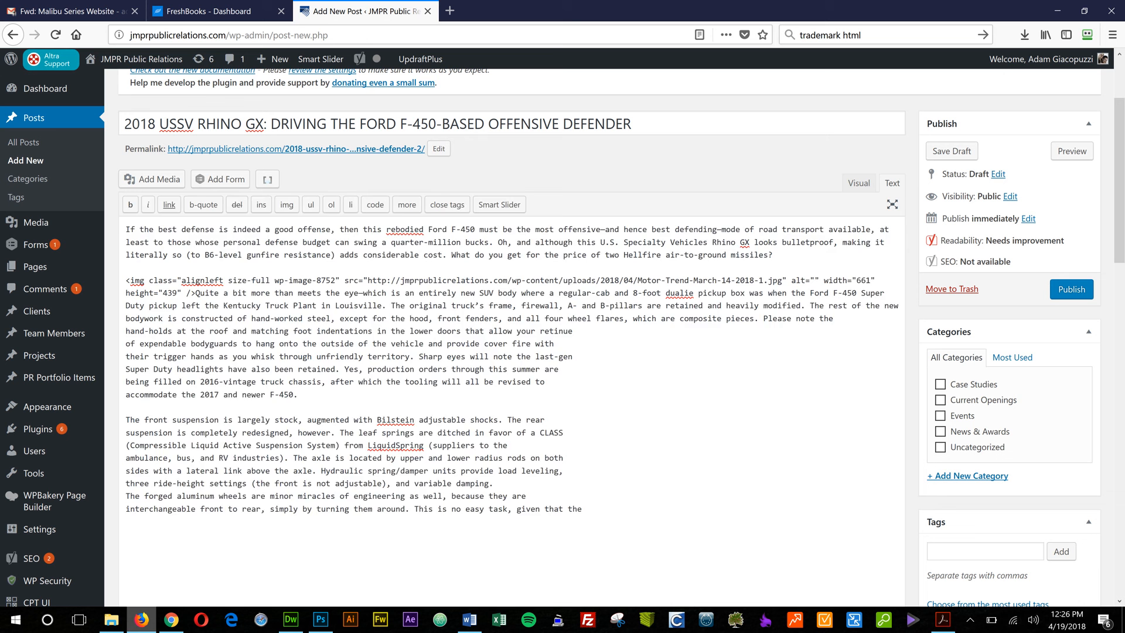
{"action": "left_click", "coordinate": [858, 182]}
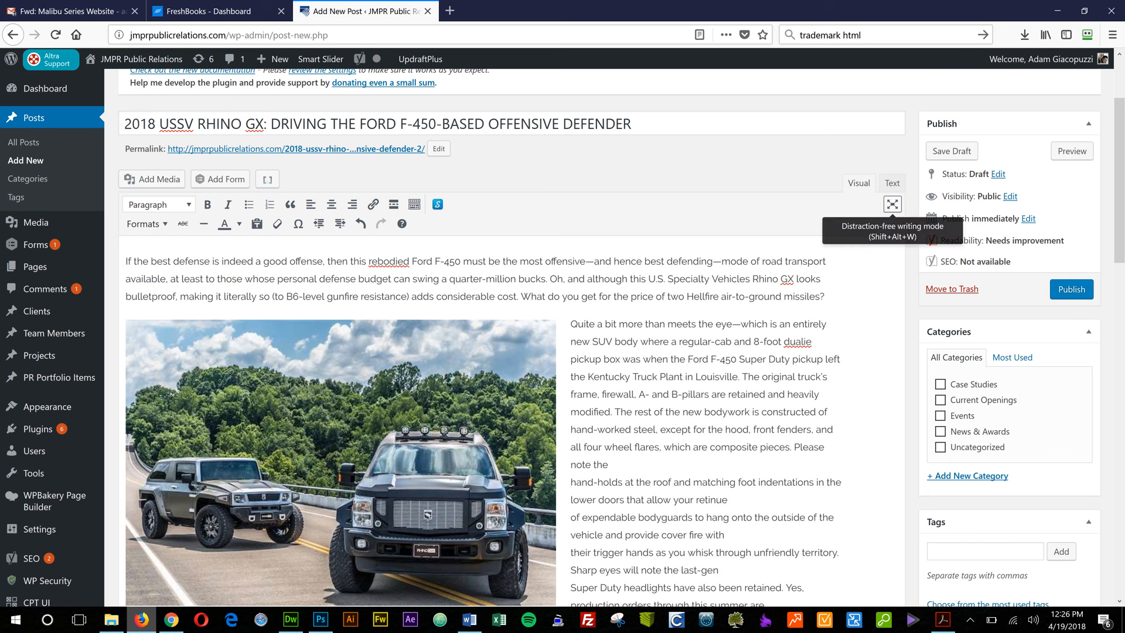
{"action": "left_click", "coordinate": [892, 183]}
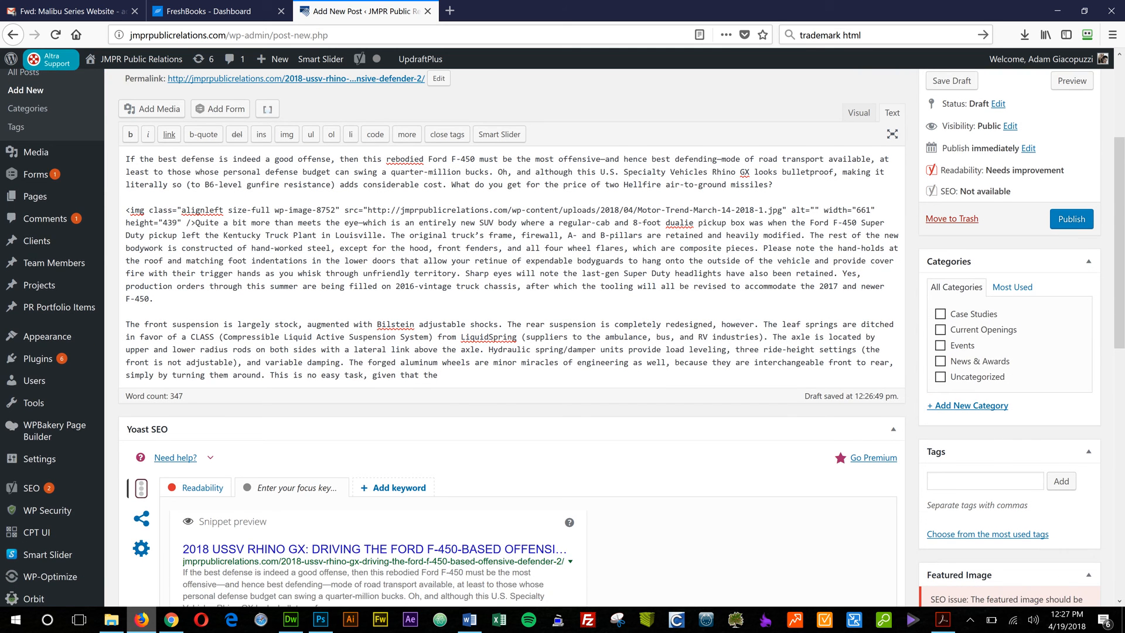
- Verify in Visual view that the bodywork paragraph flows cleanly beside the truck photo
{"action": "left_click", "coordinate": [858, 112]}
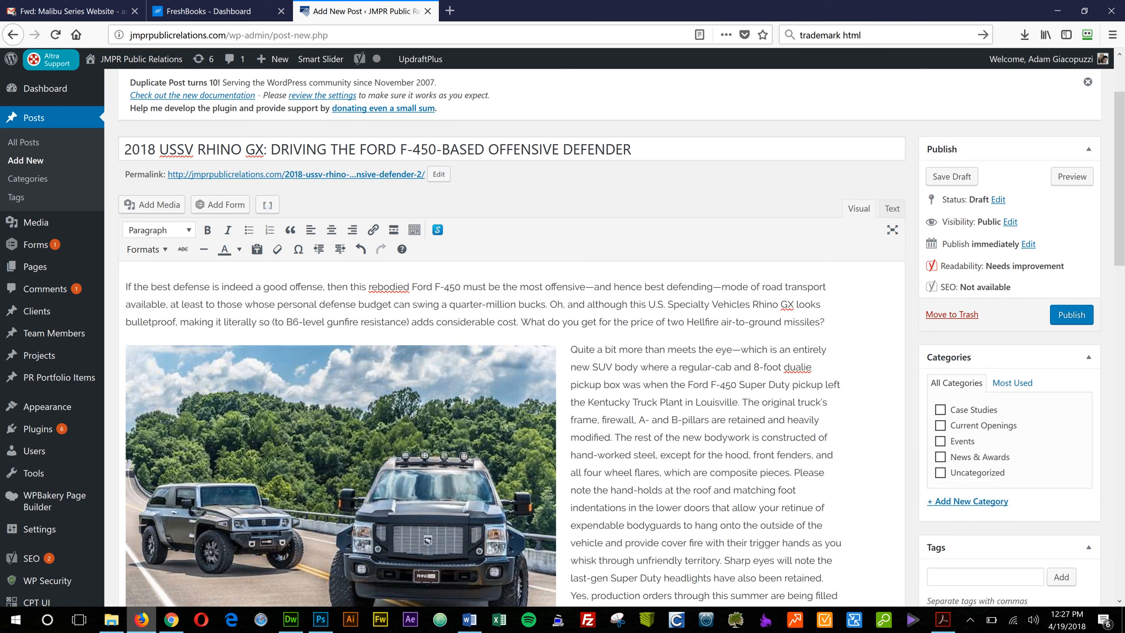
{"action": "scroll", "scroll_direction": "down", "scroll_amount": 3}
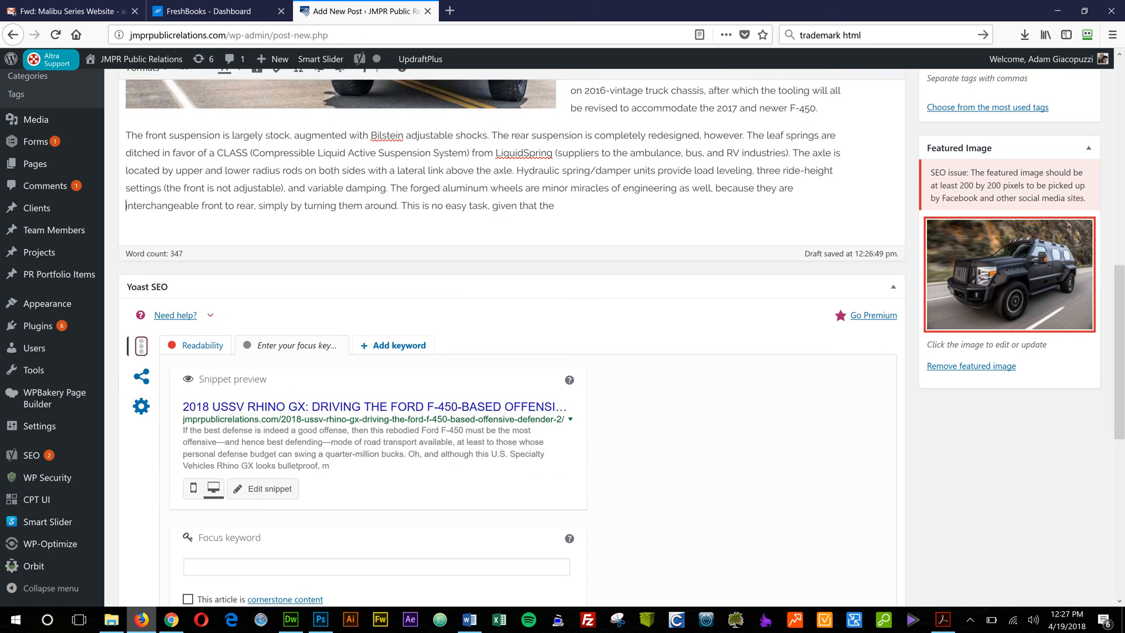
{"action": "scroll", "scroll_direction": "down", "scroll_amount": 3}
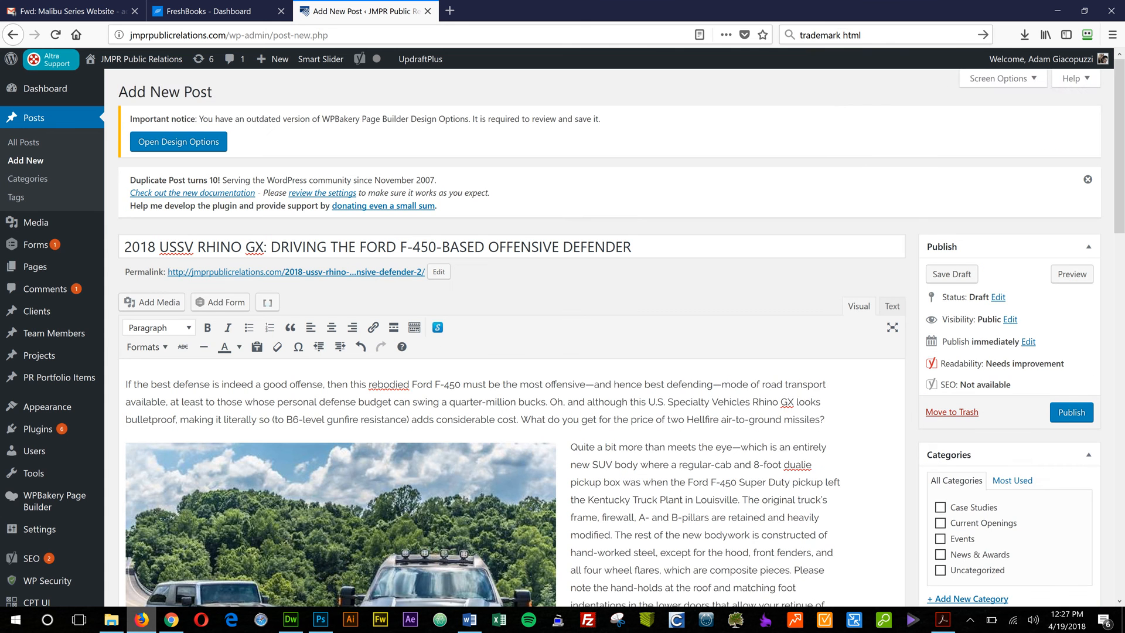
{"action": "scroll", "scroll_direction": "down", "scroll_amount": 3}
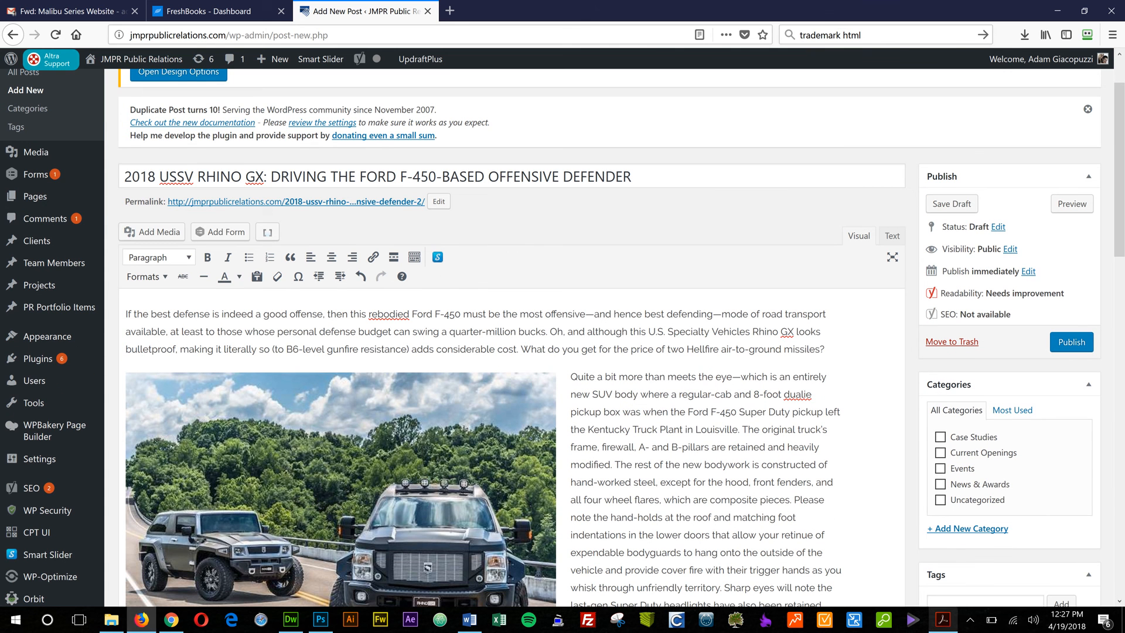